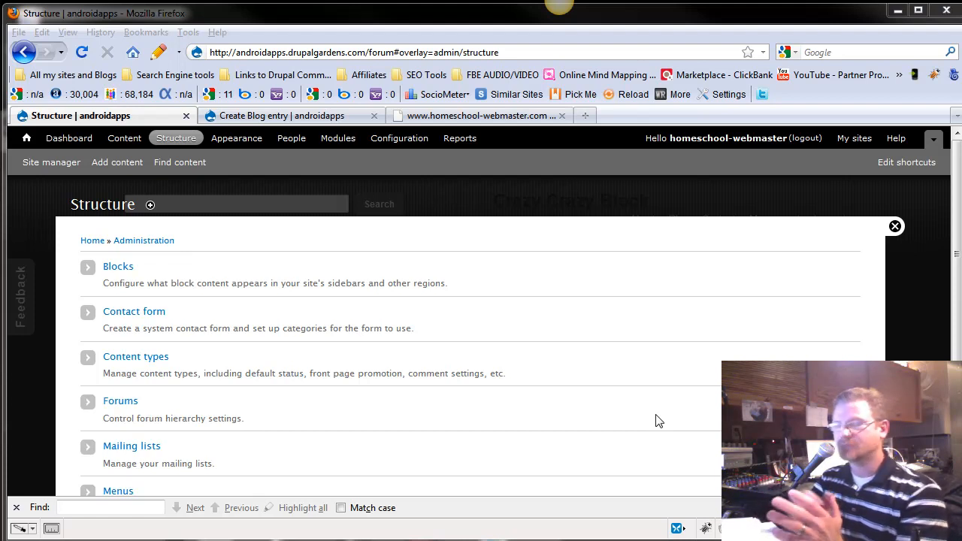
mouse_move(129, 355)
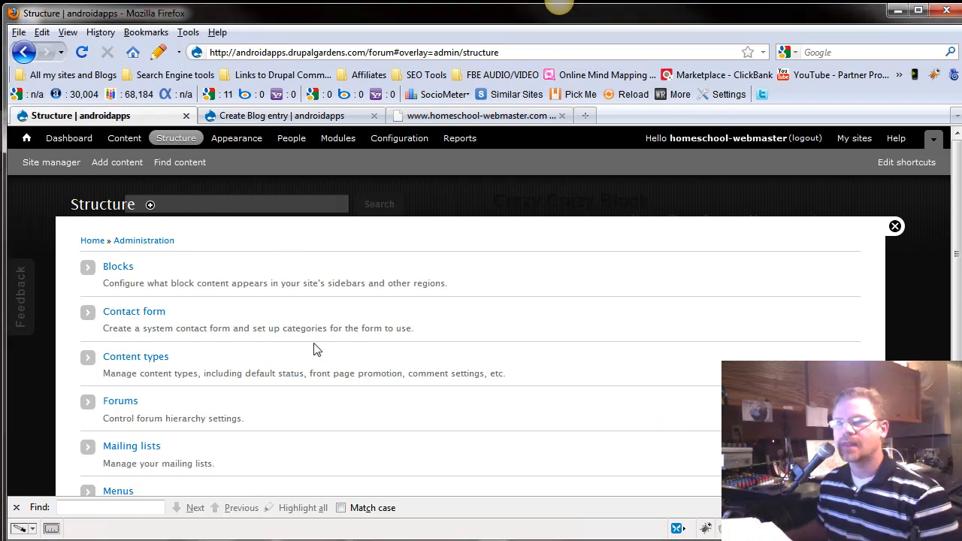
Step: Go from the Structure overview to the Simple views administration page
scroll(down, 3)
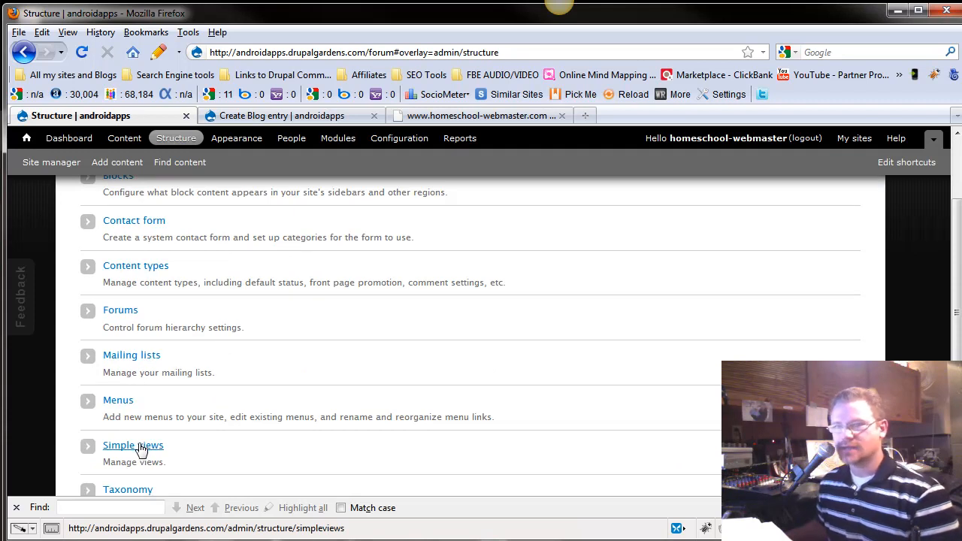
mouse_move(119, 450)
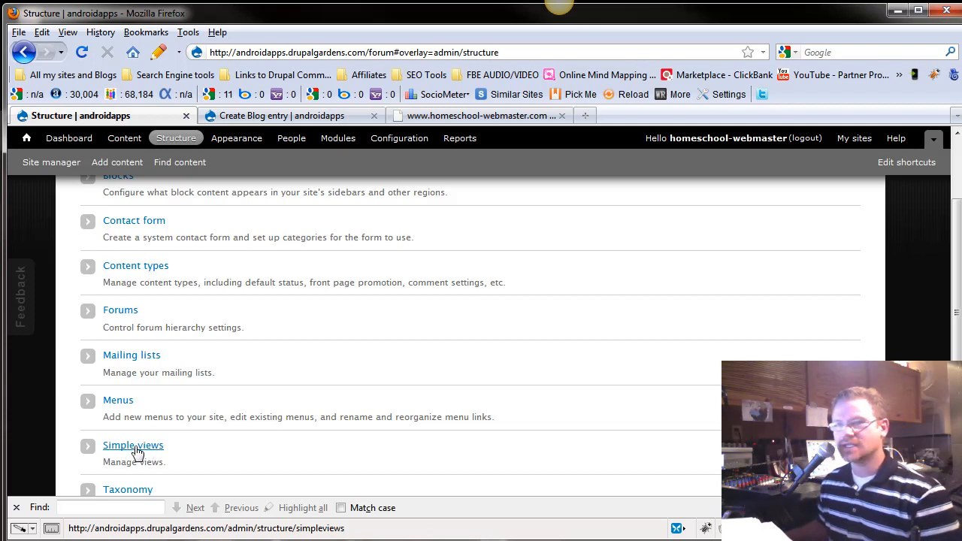
click(132, 445)
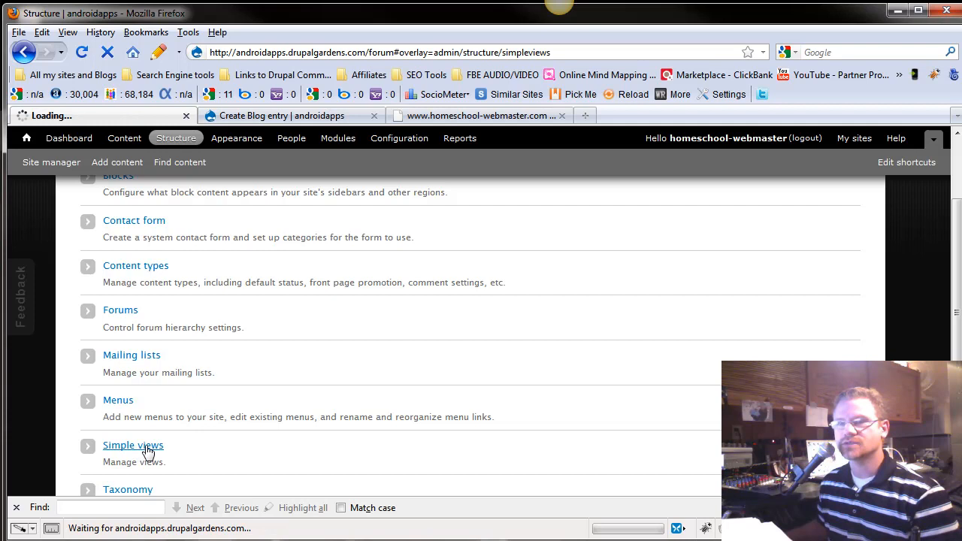
Step: Preview the Testimonials page from its path link and return to the Simple views list
click(133, 445)
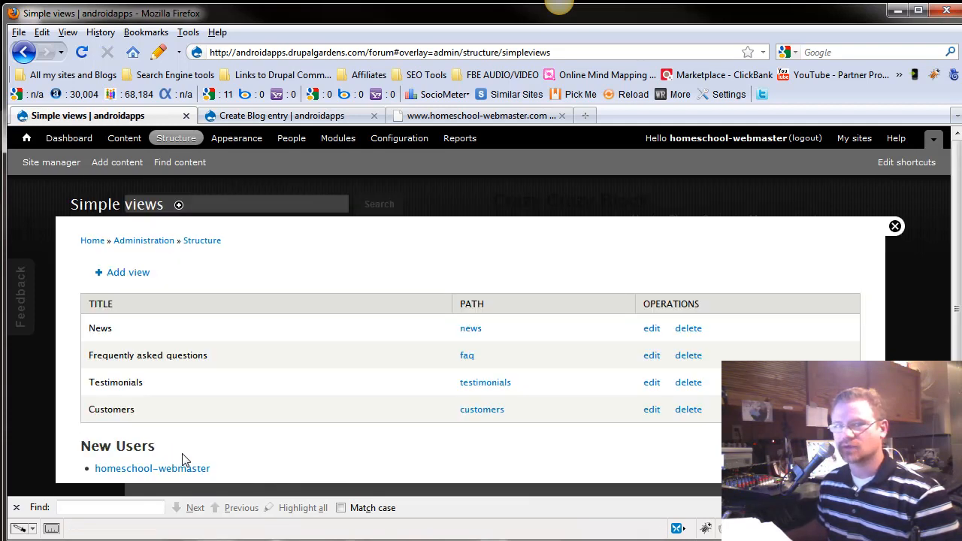
mouse_move(186, 413)
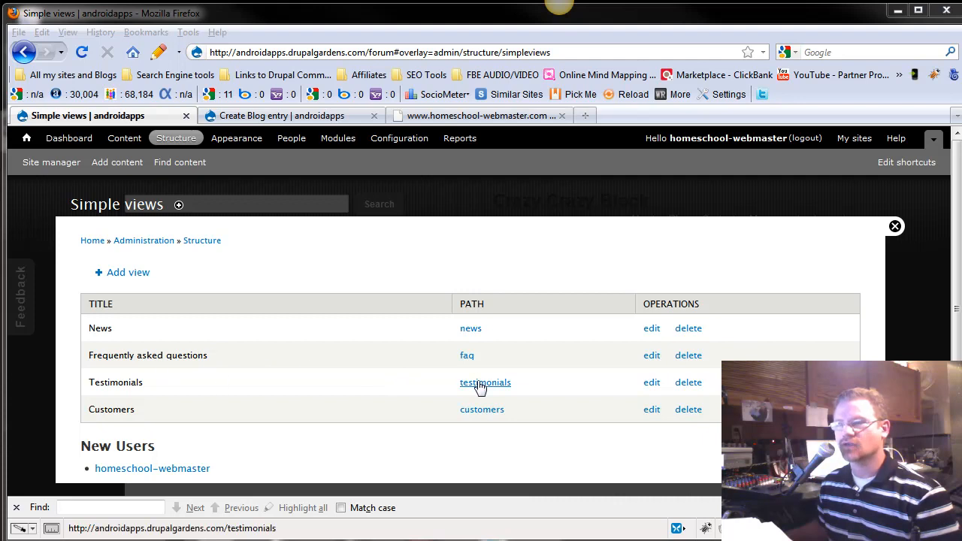
click(486, 384)
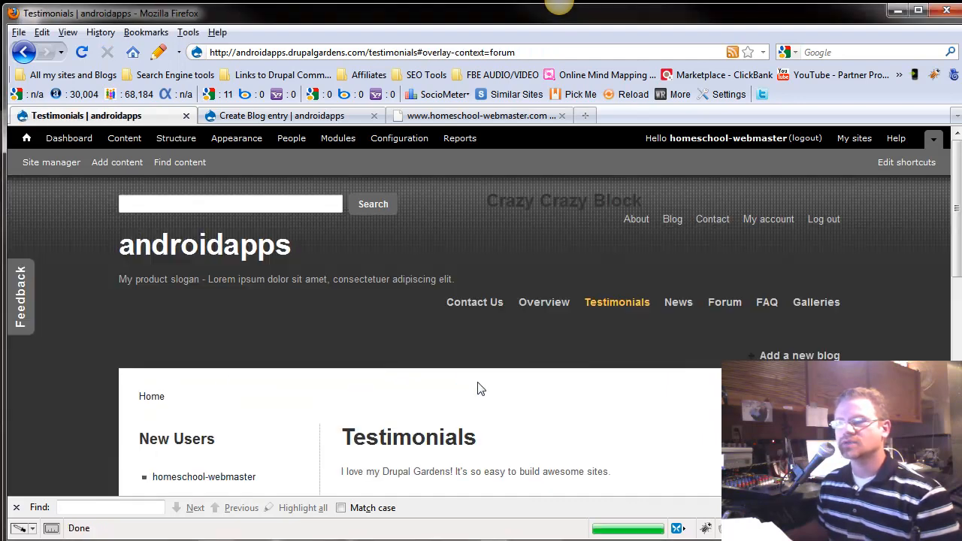
scroll(down, 3)
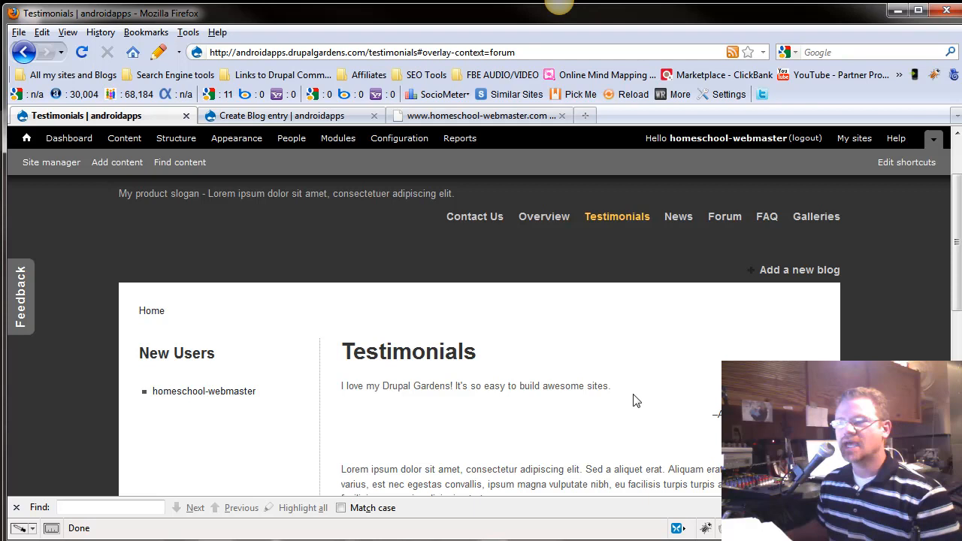
mouse_move(464, 406)
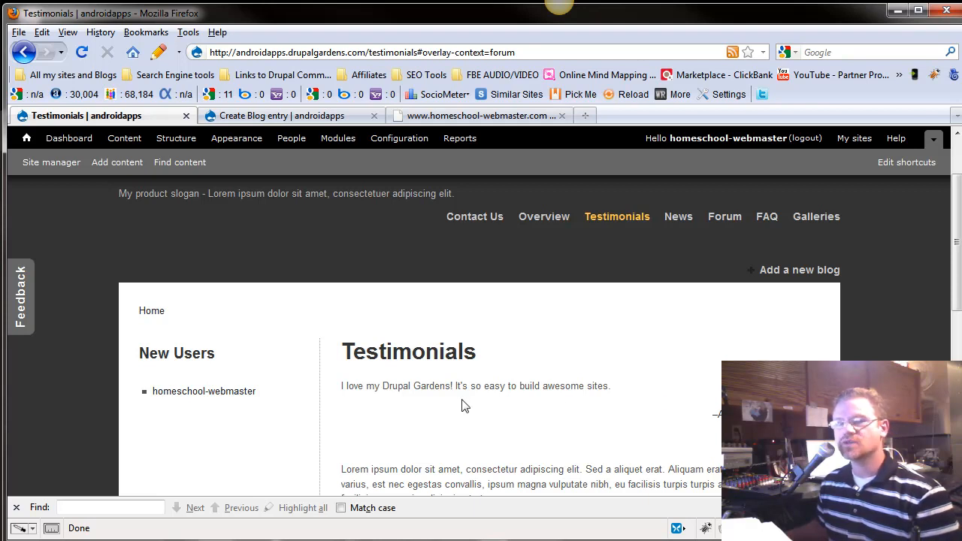
mouse_move(487, 404)
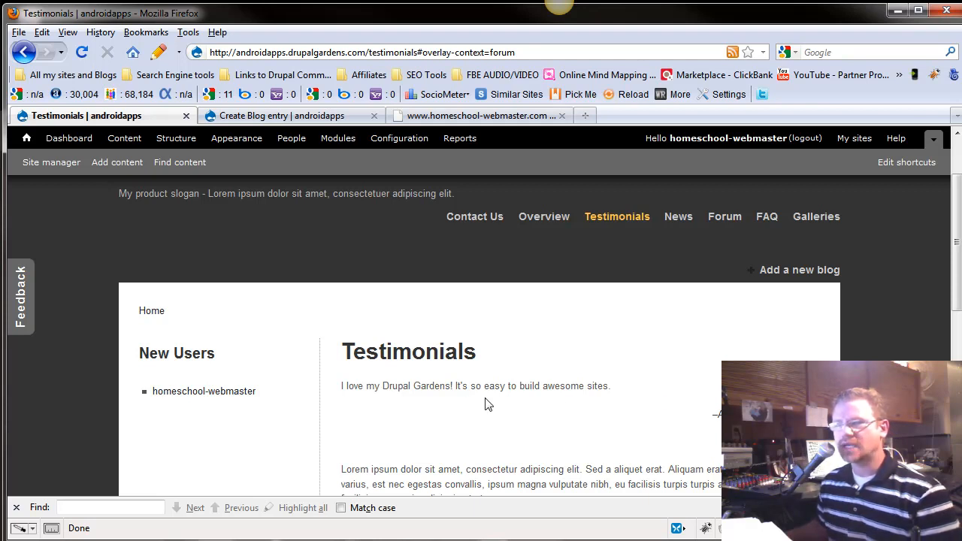
mouse_move(490, 406)
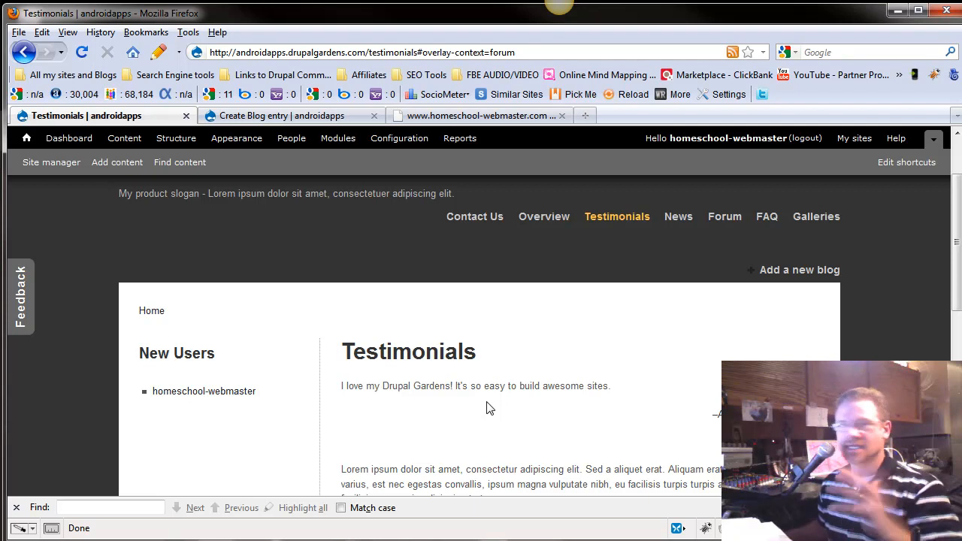
mouse_move(454, 415)
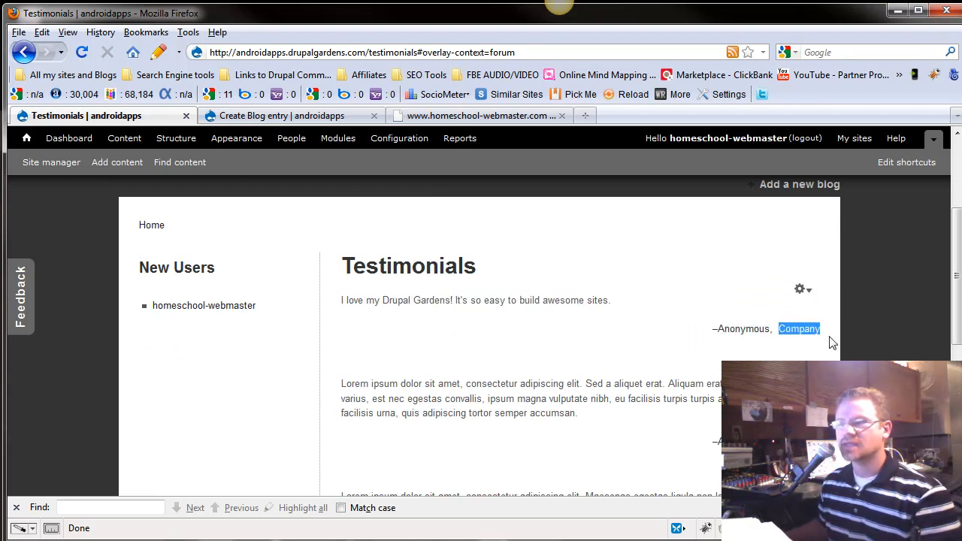
click(24, 51)
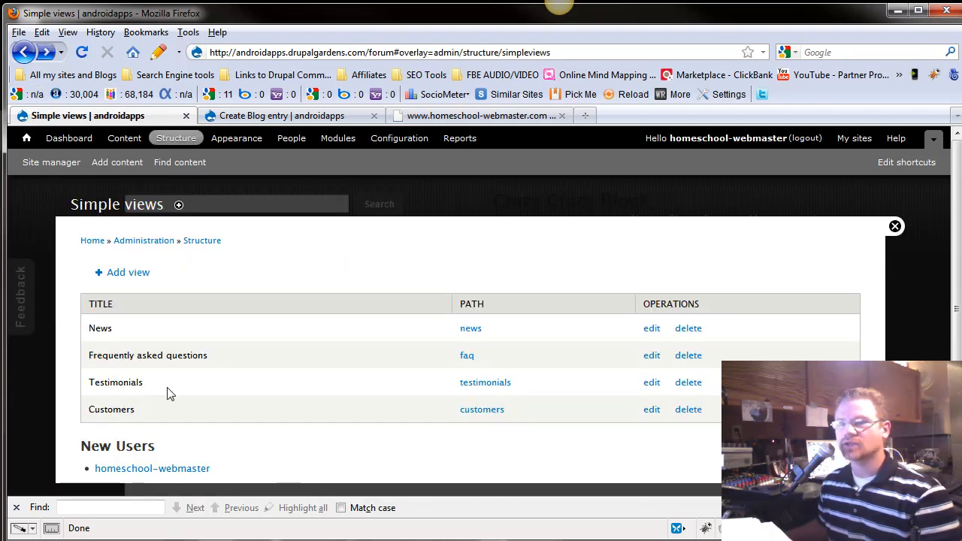
mouse_move(325, 419)
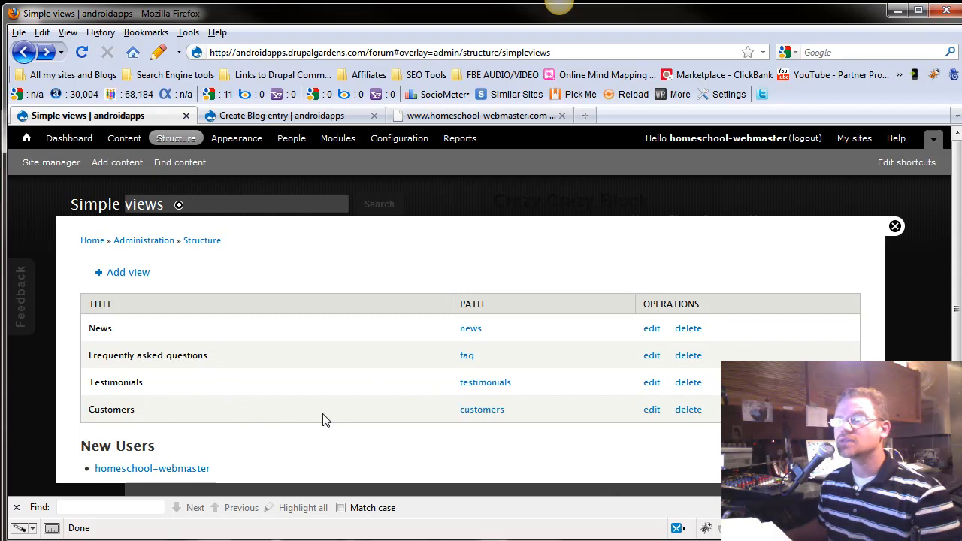
click(481, 409)
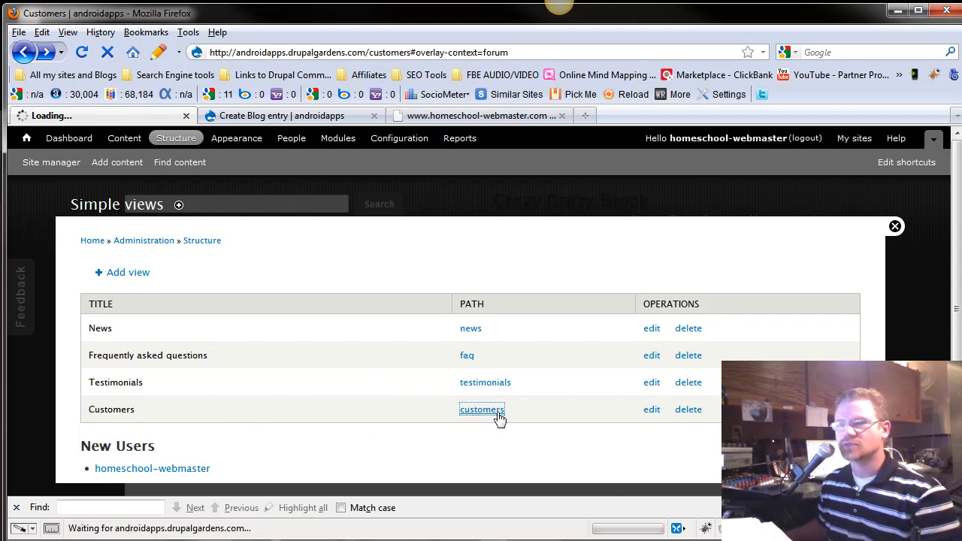
click(481, 409)
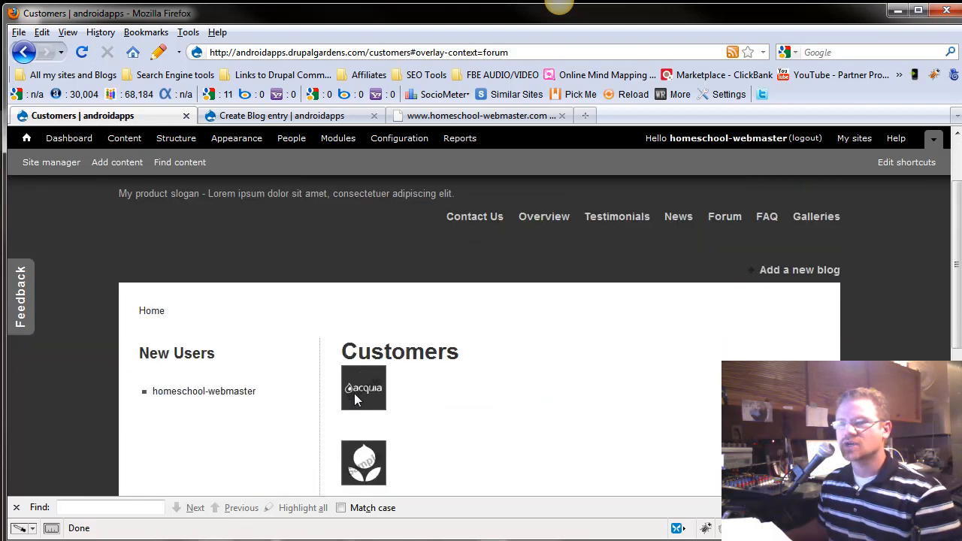
mouse_move(103, 186)
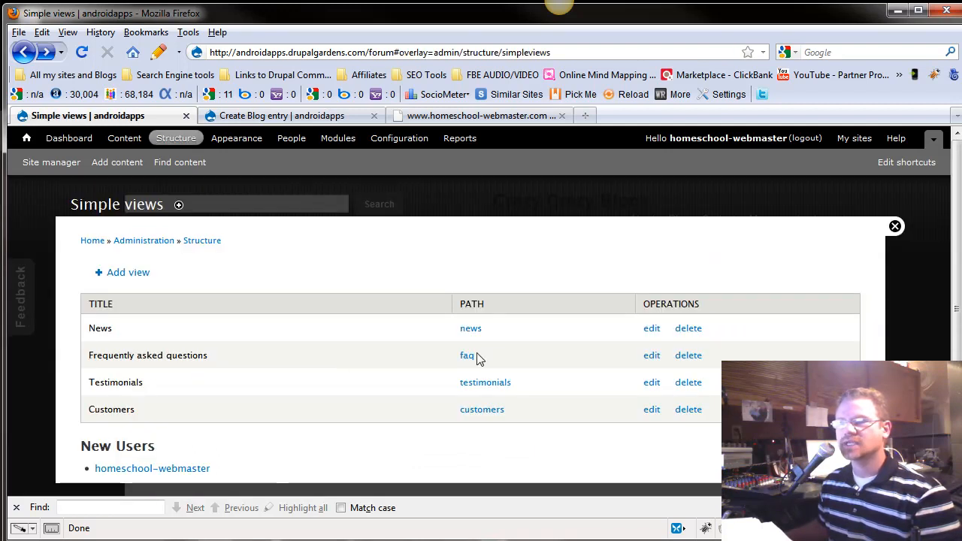
click(466, 355)
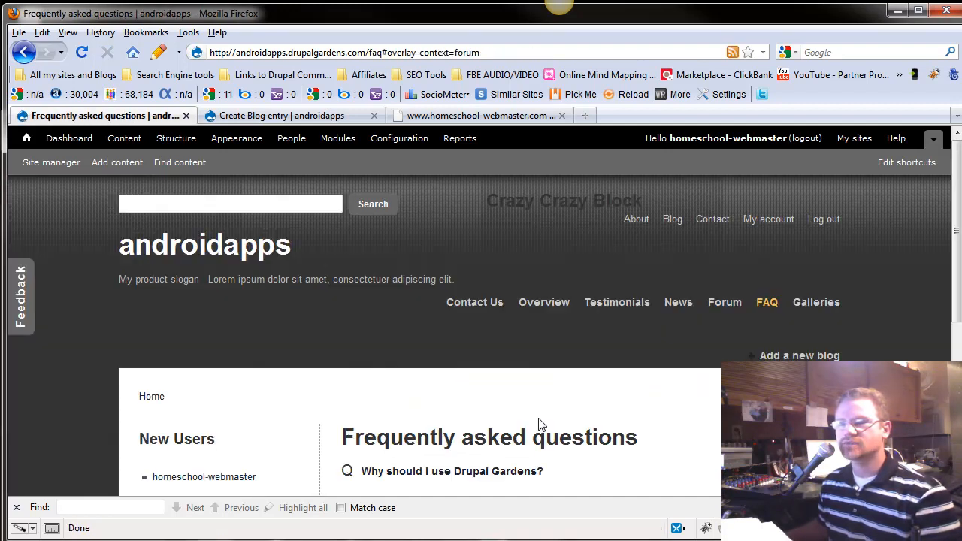
scroll(down, 3)
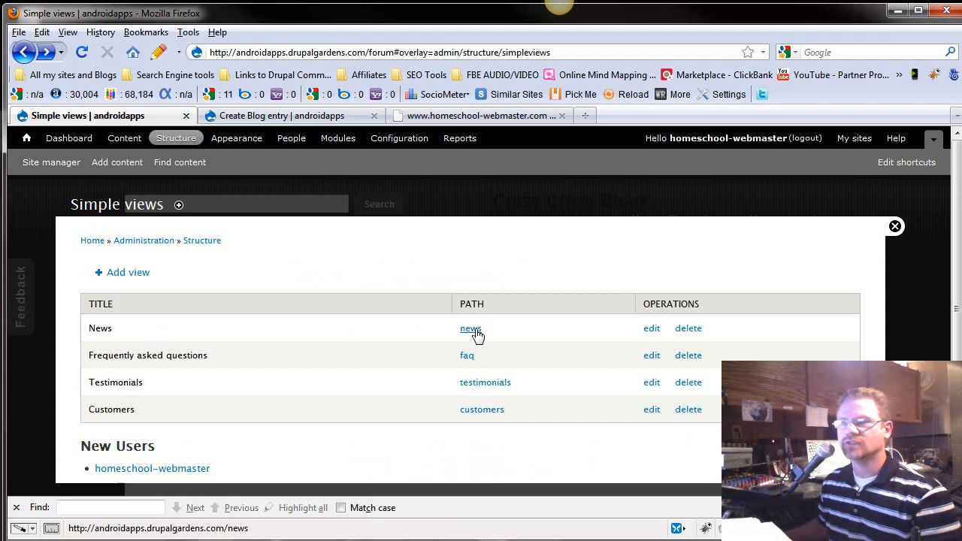
click(471, 328)
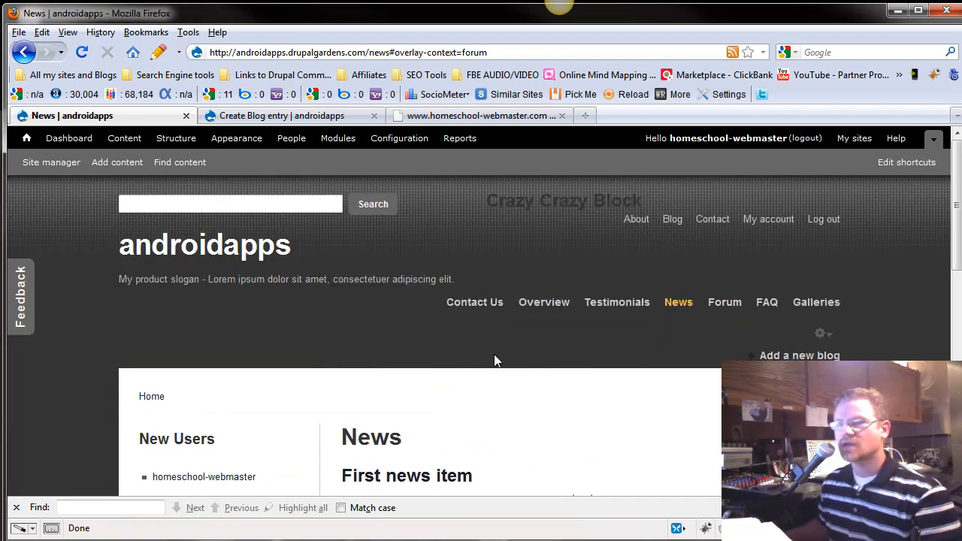
scroll(down, 3)
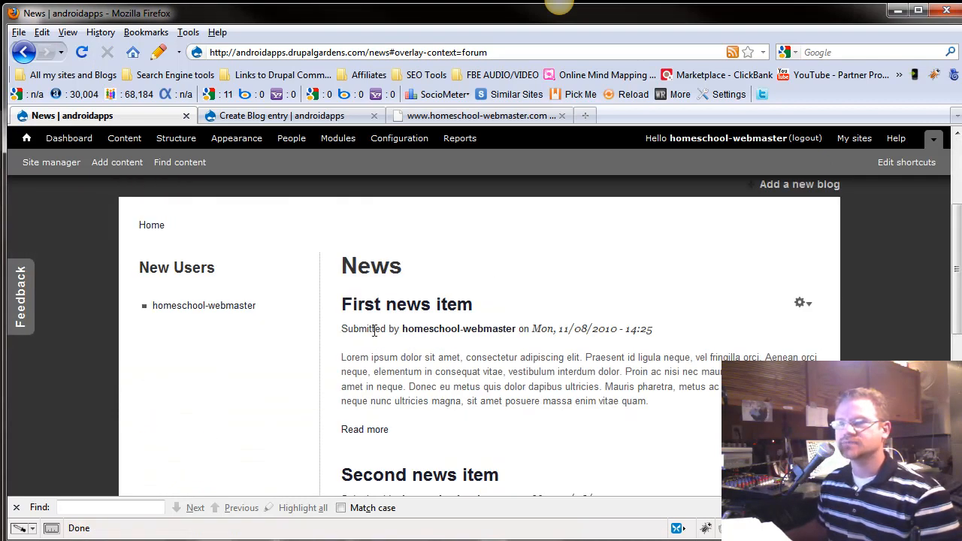
drag(342, 328, 433, 327)
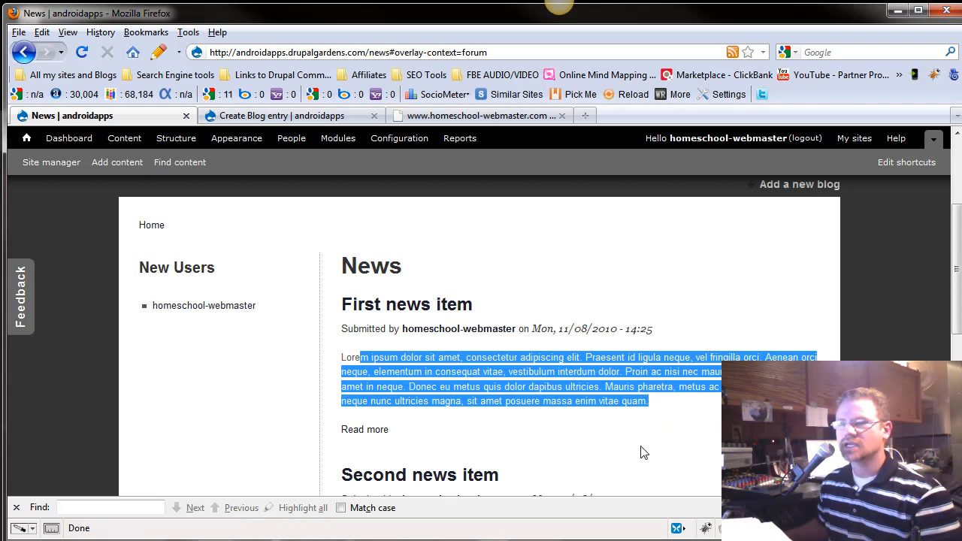
scroll(down, 3)
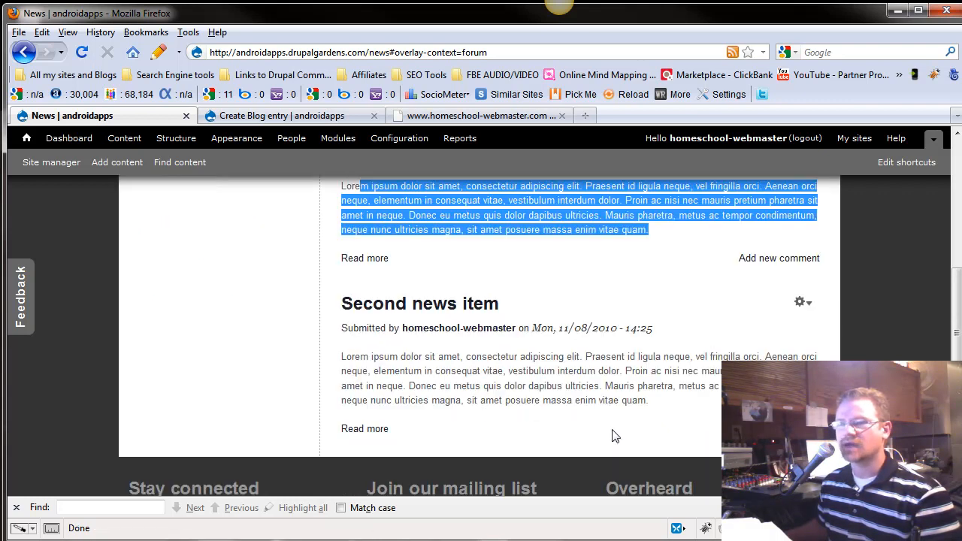
scroll(up, 3)
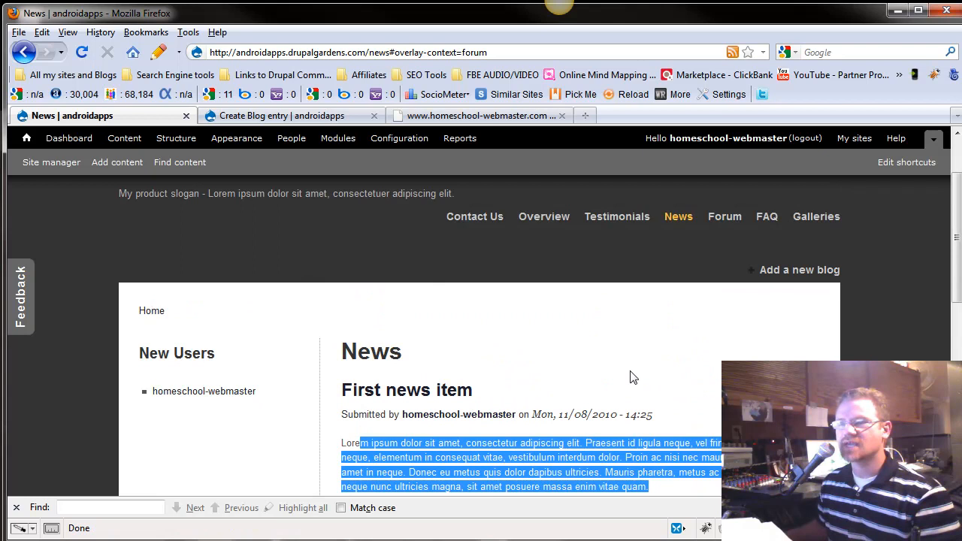
scroll(down, 3)
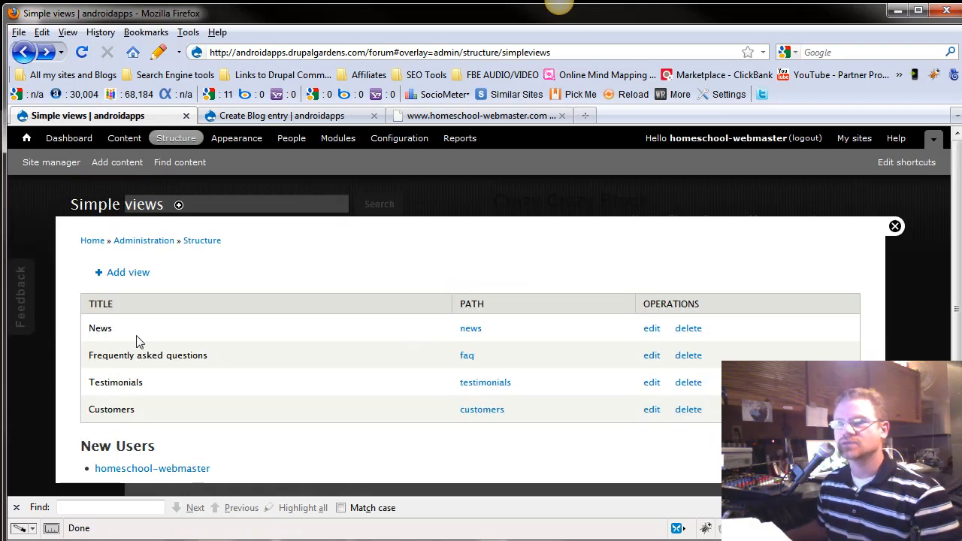
mouse_move(427, 328)
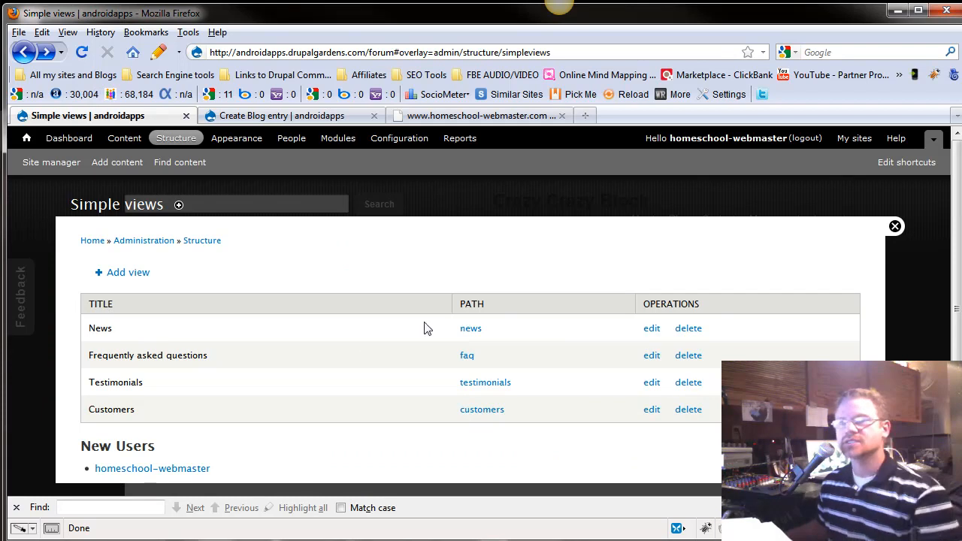
click(651, 328)
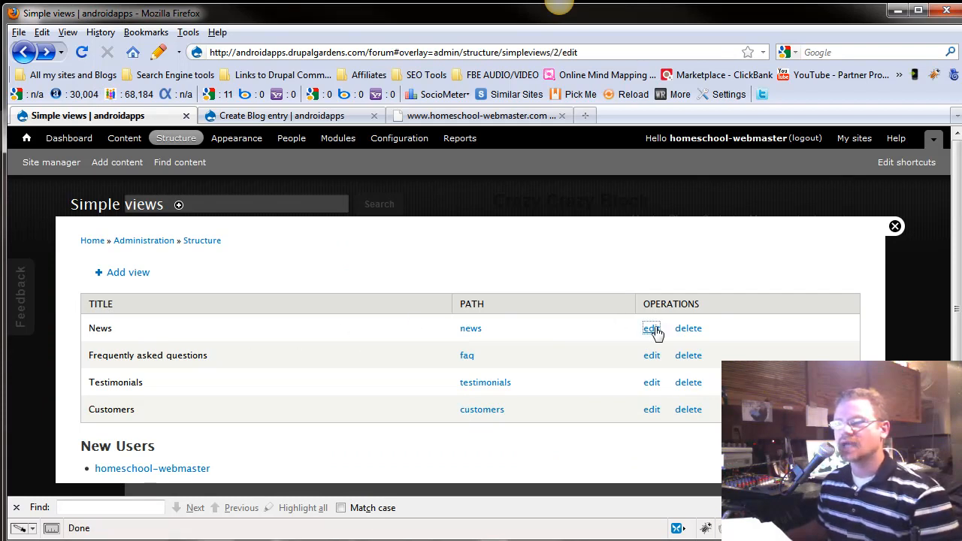
click(653, 328)
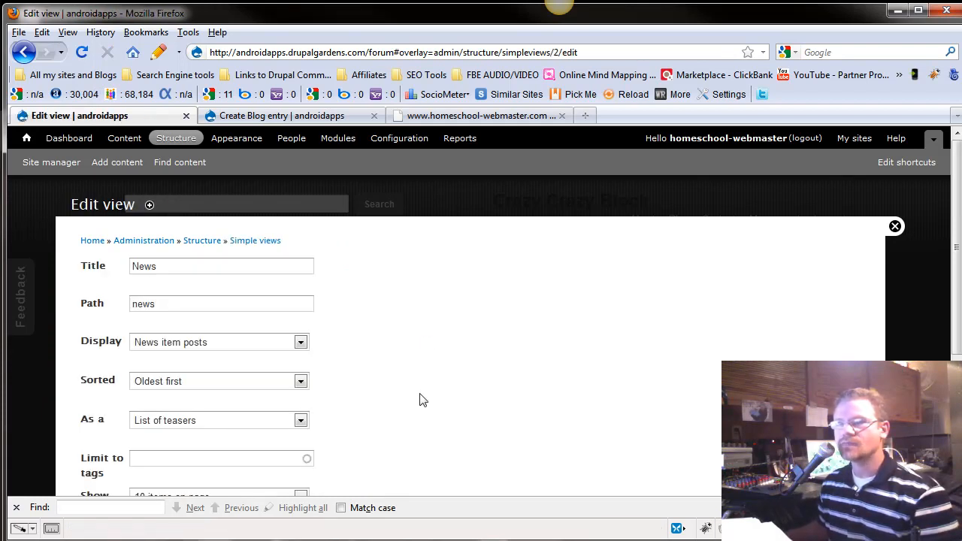
mouse_move(189, 354)
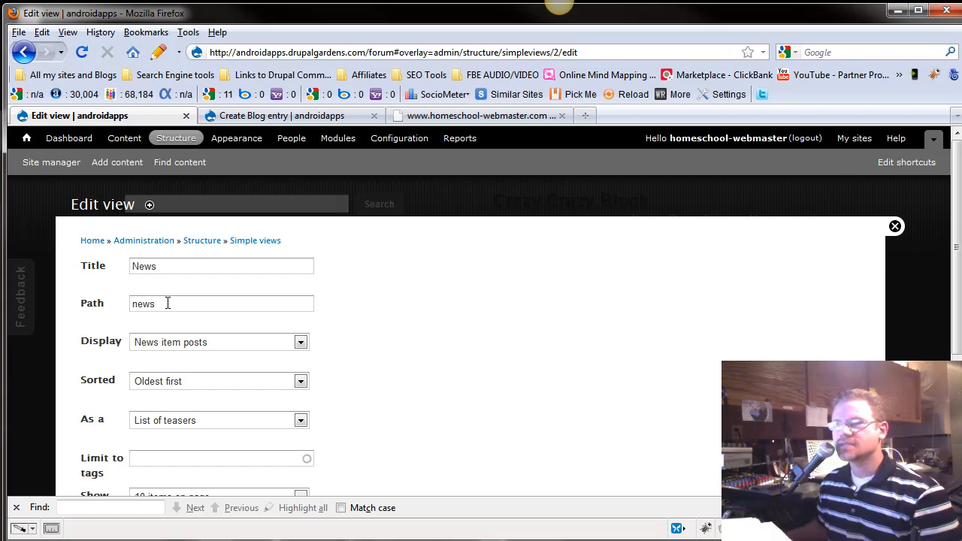
mouse_move(213, 343)
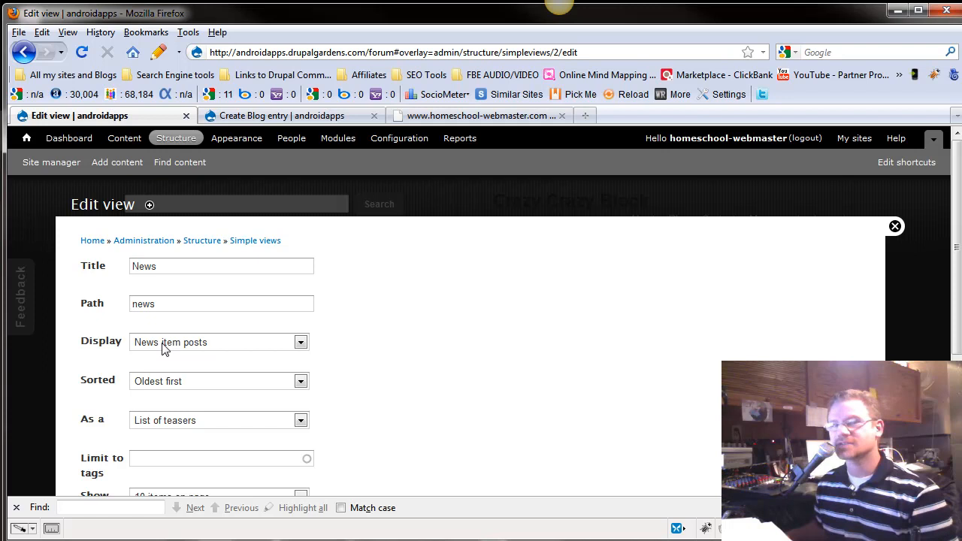
mouse_move(175, 352)
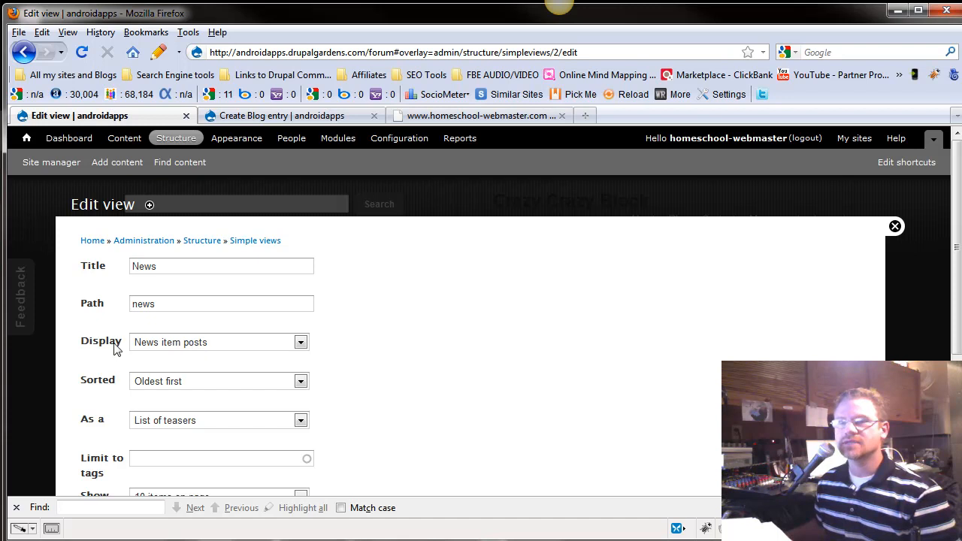
click(220, 343)
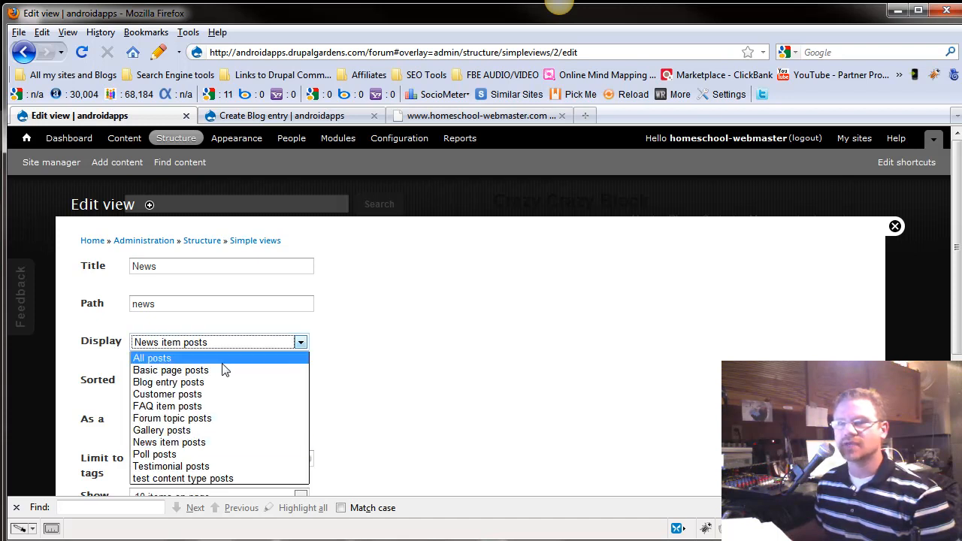
mouse_move(218, 430)
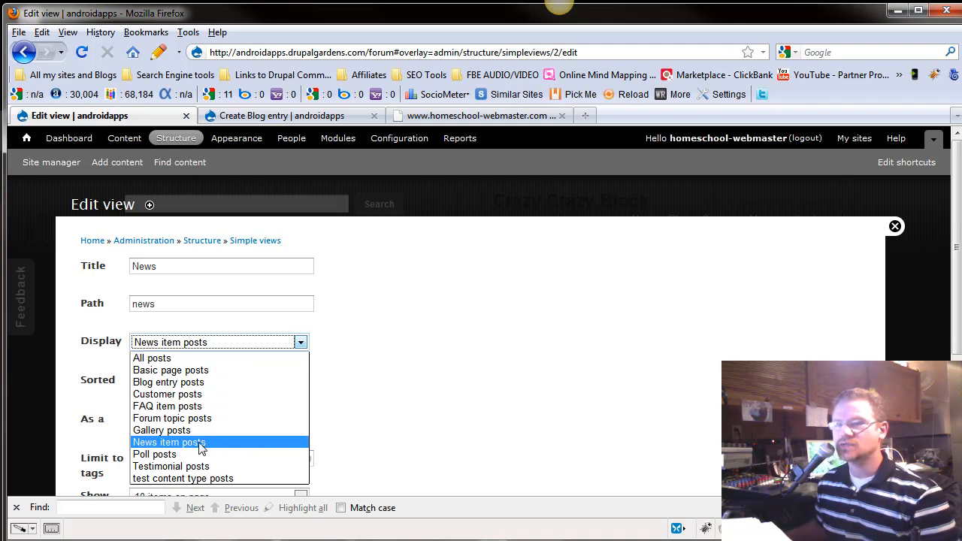
click(169, 442)
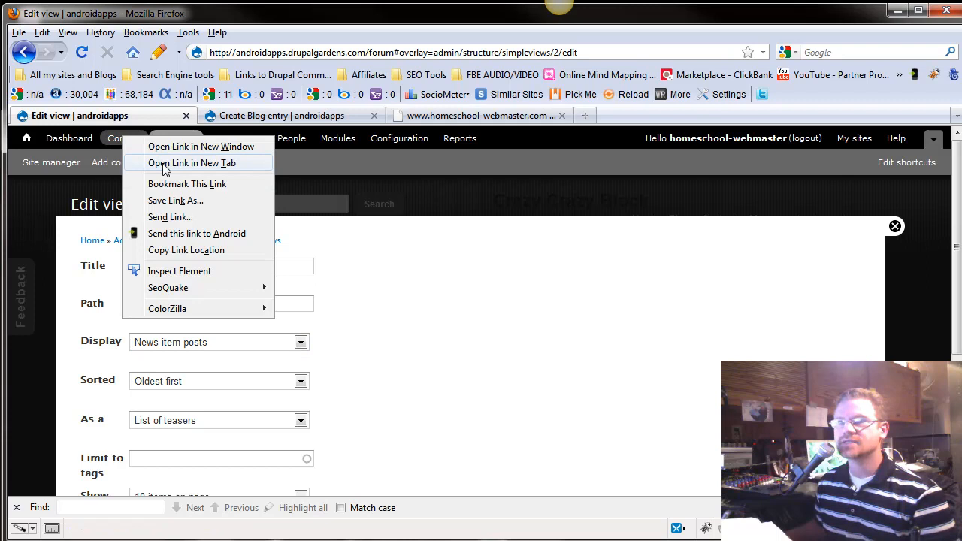
Step: Browse the Content list in a new tab, then return to the News view edit form
click(193, 163)
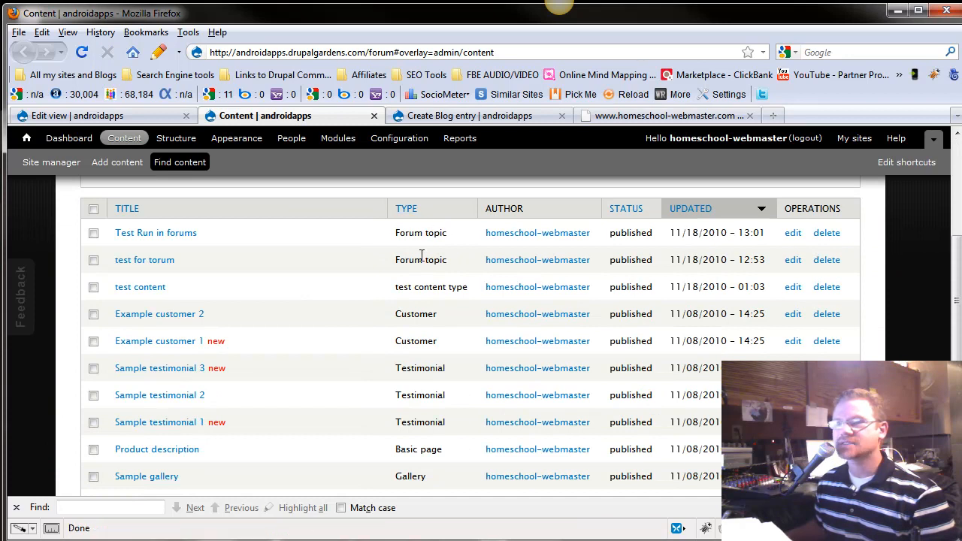
scroll(down, 3)
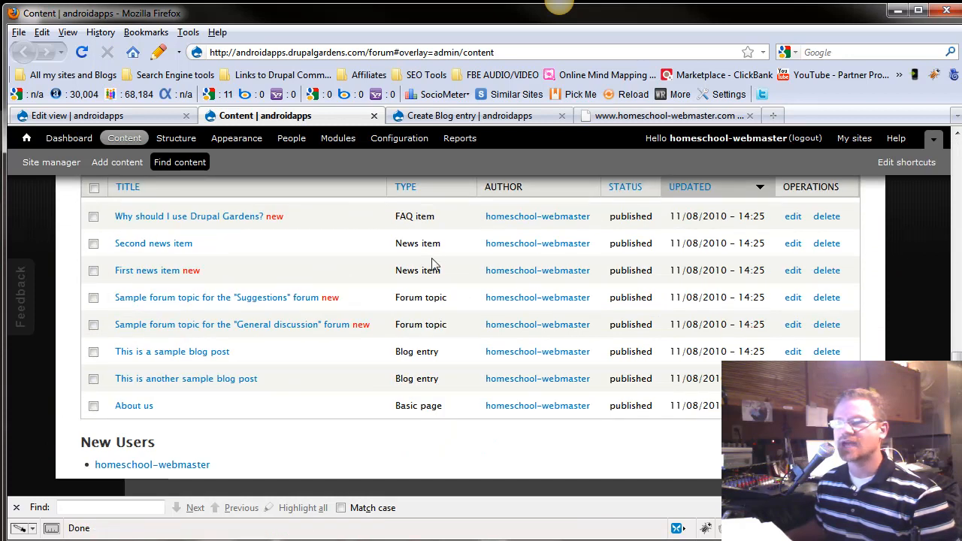
double_click(418, 243)
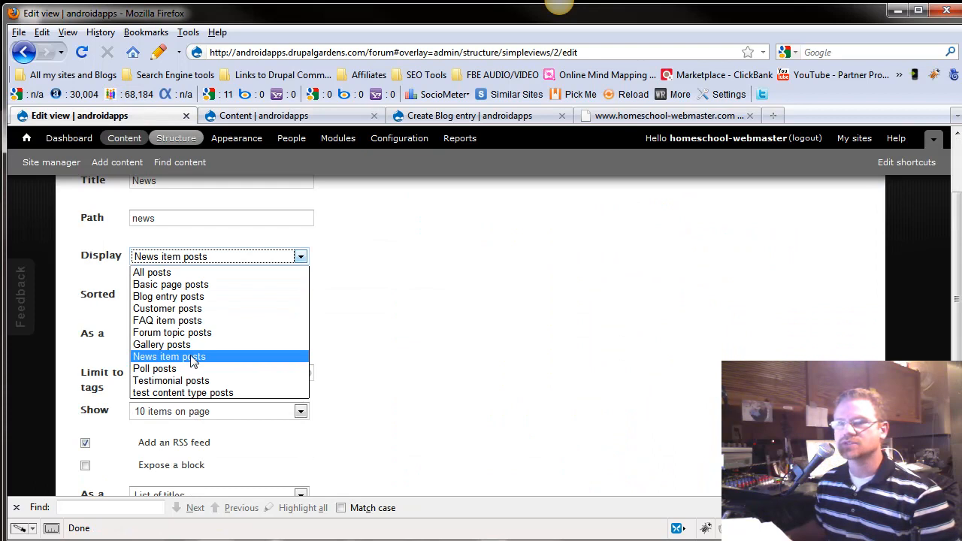
click(168, 356)
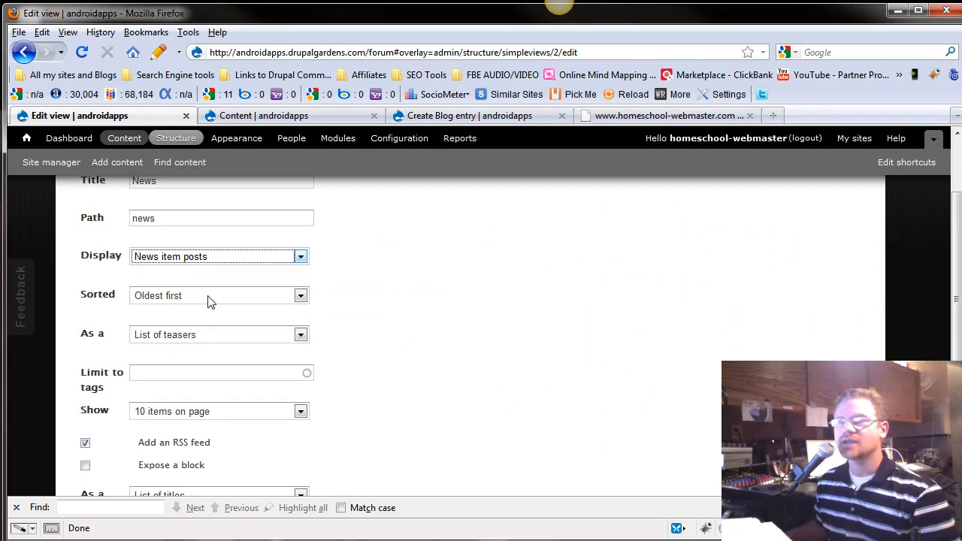
click(220, 294)
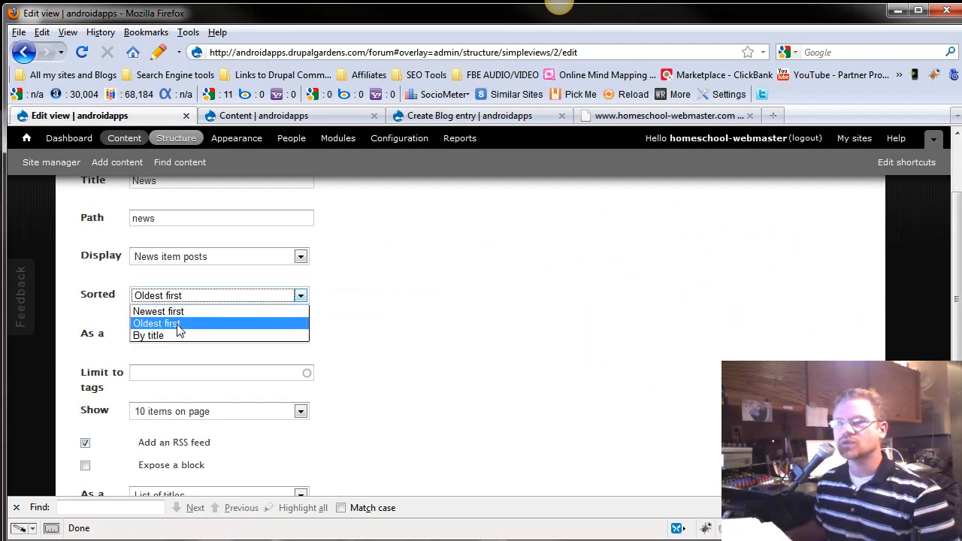
mouse_move(148, 335)
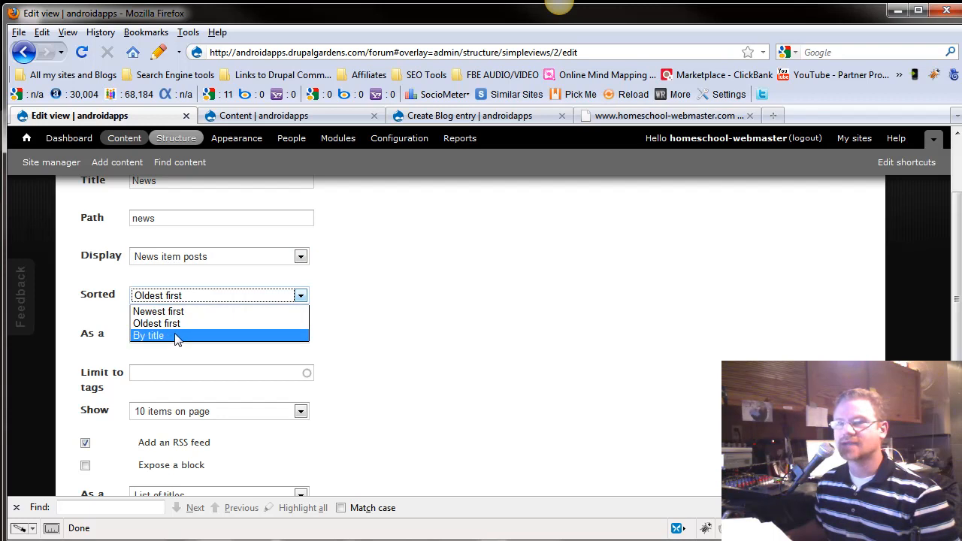
mouse_move(157, 324)
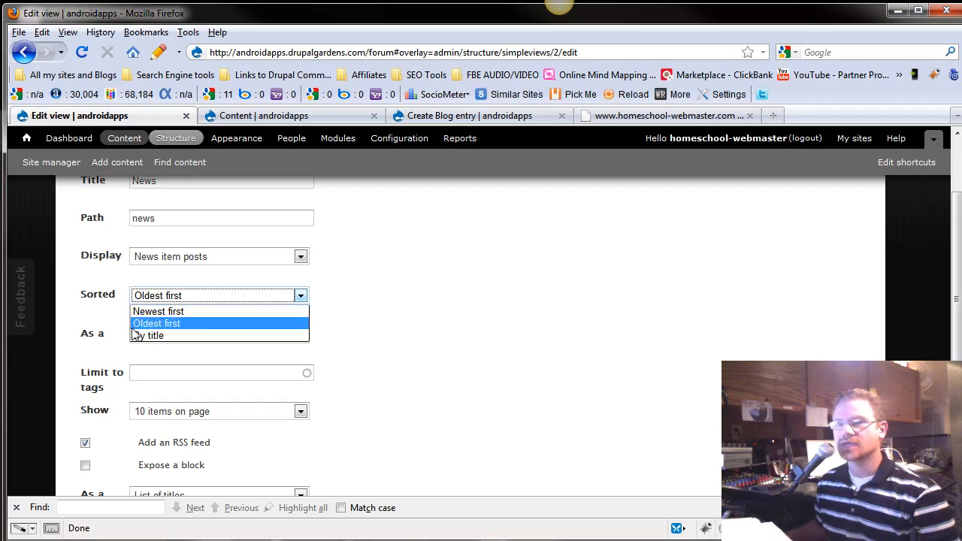
mouse_move(147, 335)
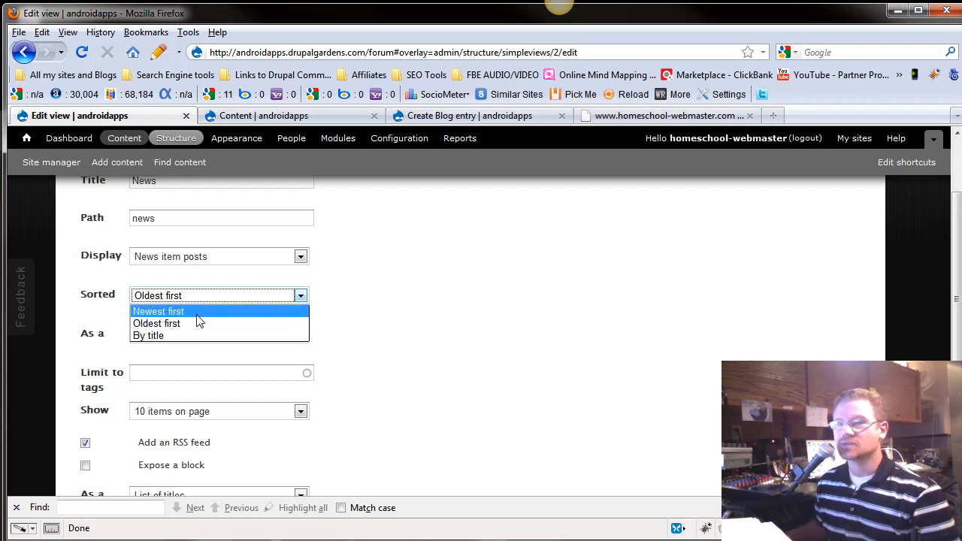
click(157, 324)
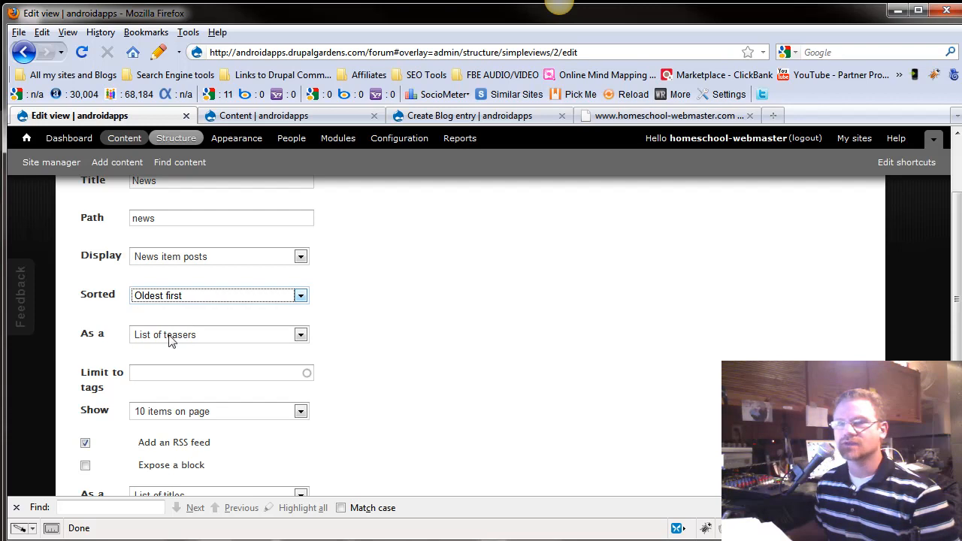
click(219, 334)
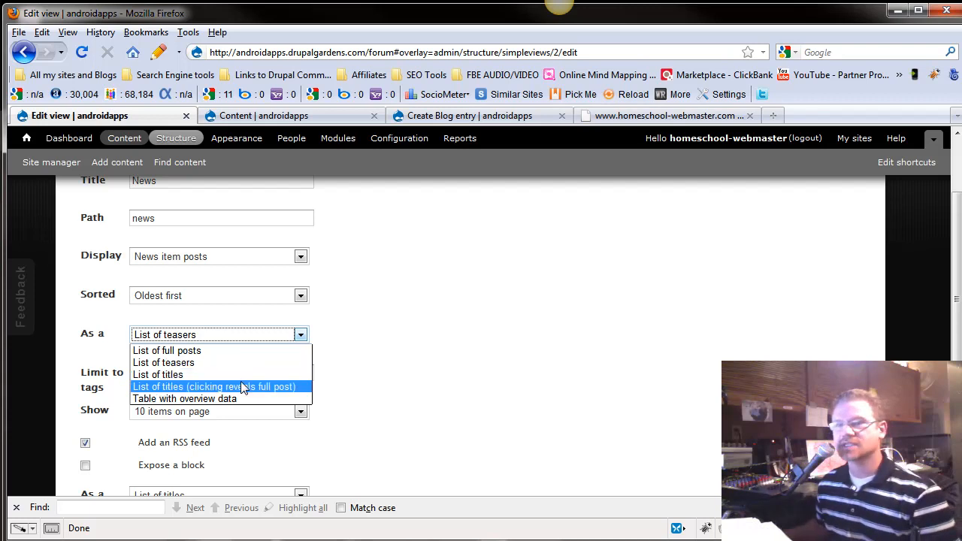
click(218, 334)
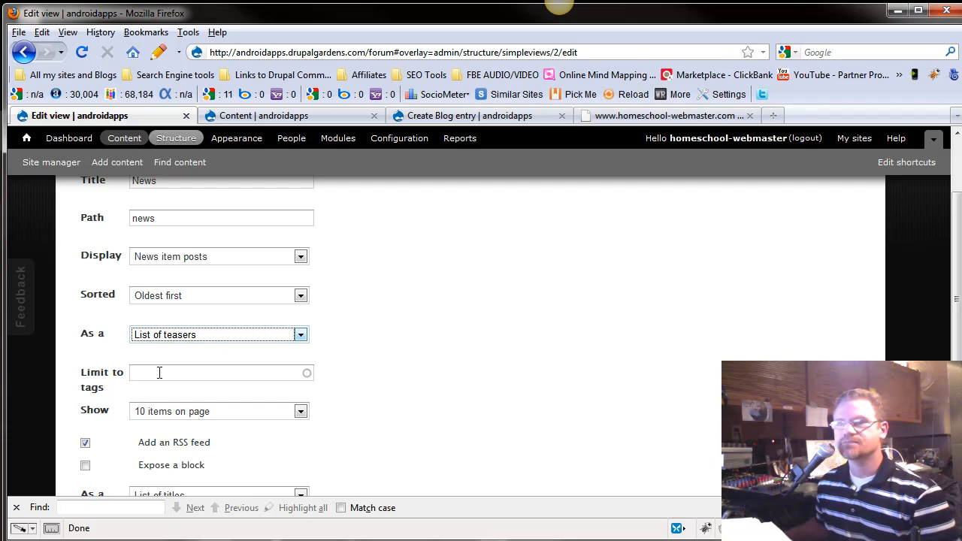
scroll(down, 3)
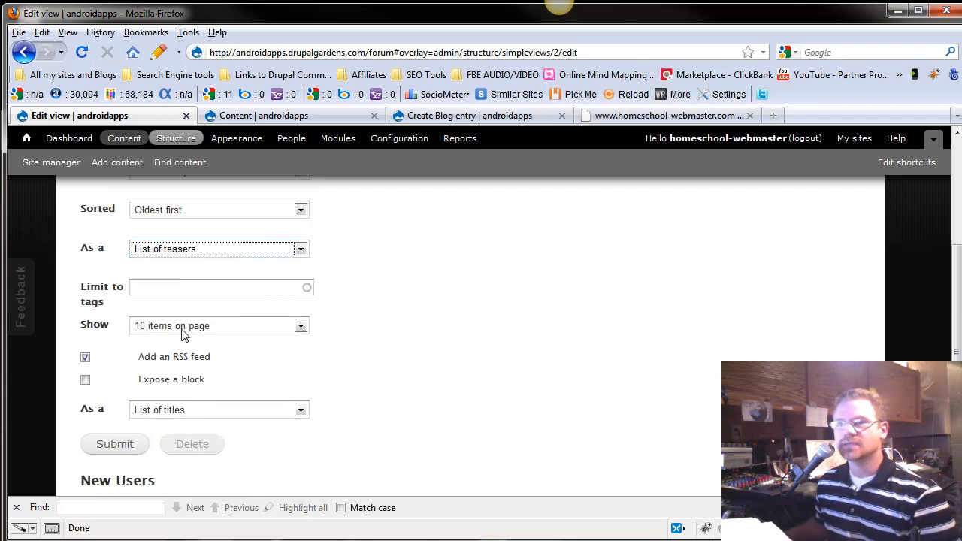
click(218, 324)
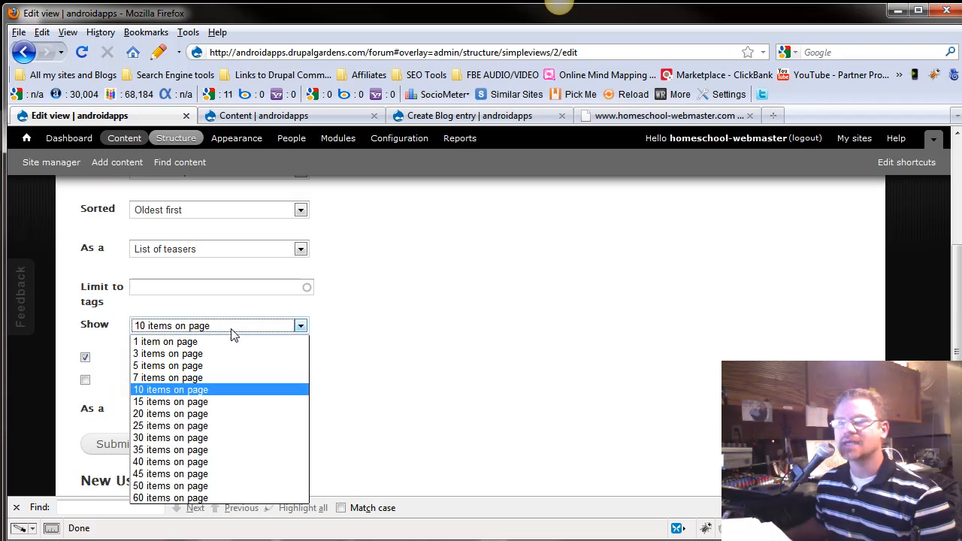
mouse_move(166, 342)
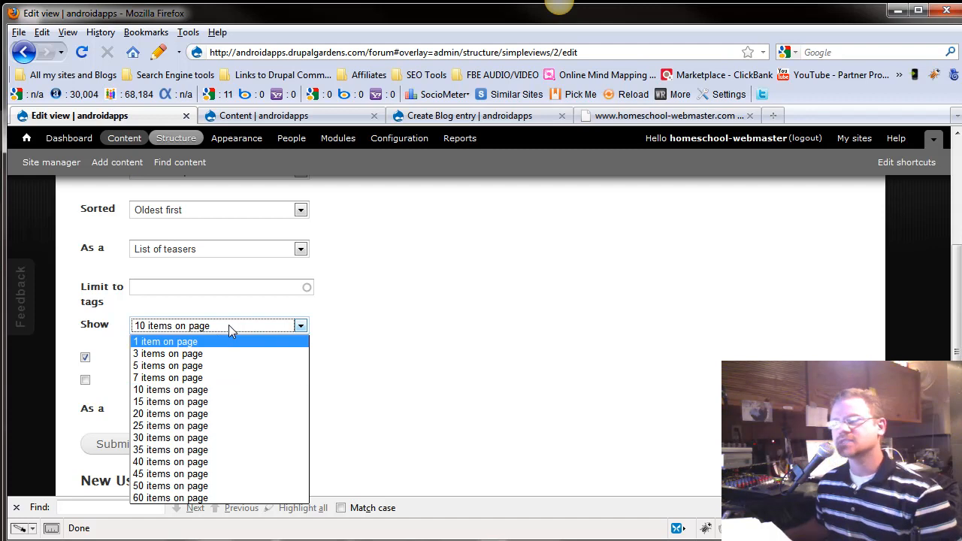
mouse_move(234, 334)
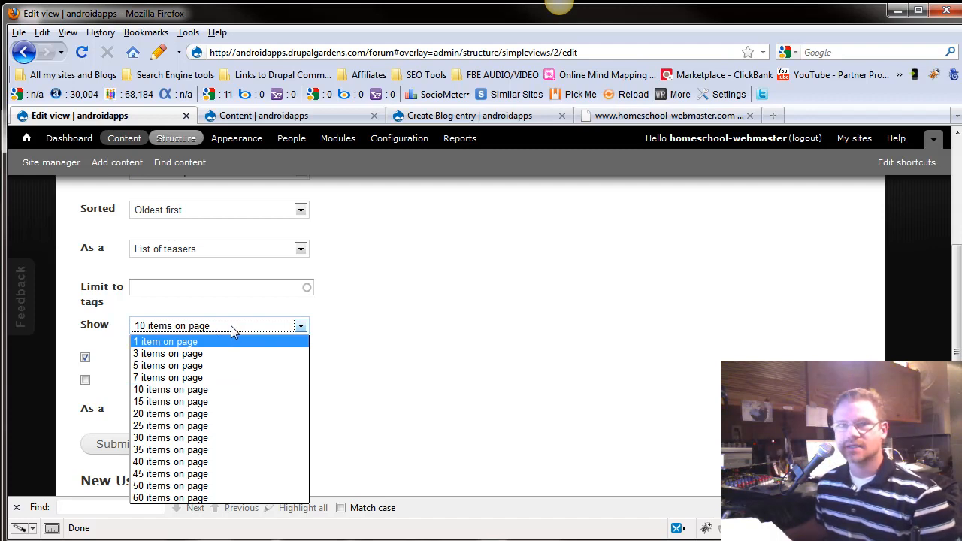
mouse_move(222, 354)
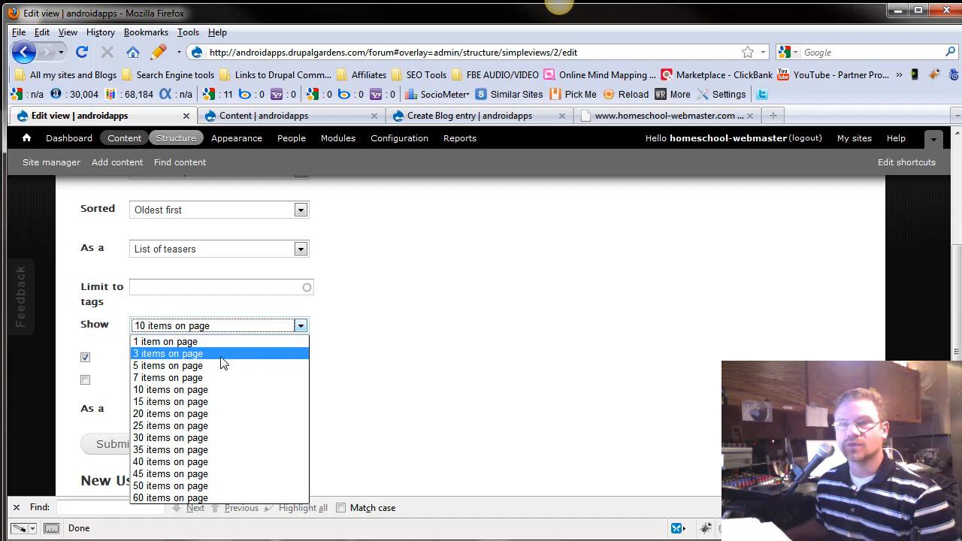
mouse_move(207, 400)
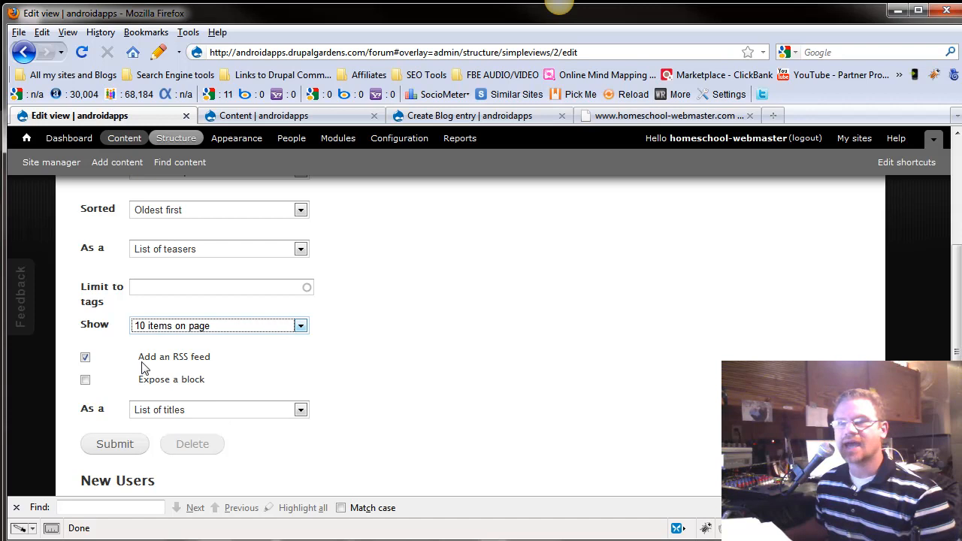
mouse_move(218, 369)
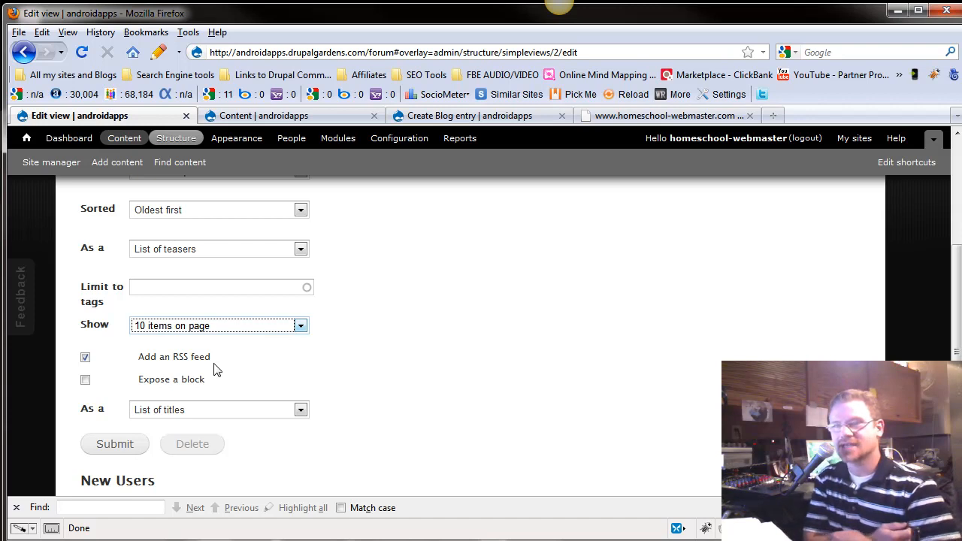
mouse_move(110, 375)
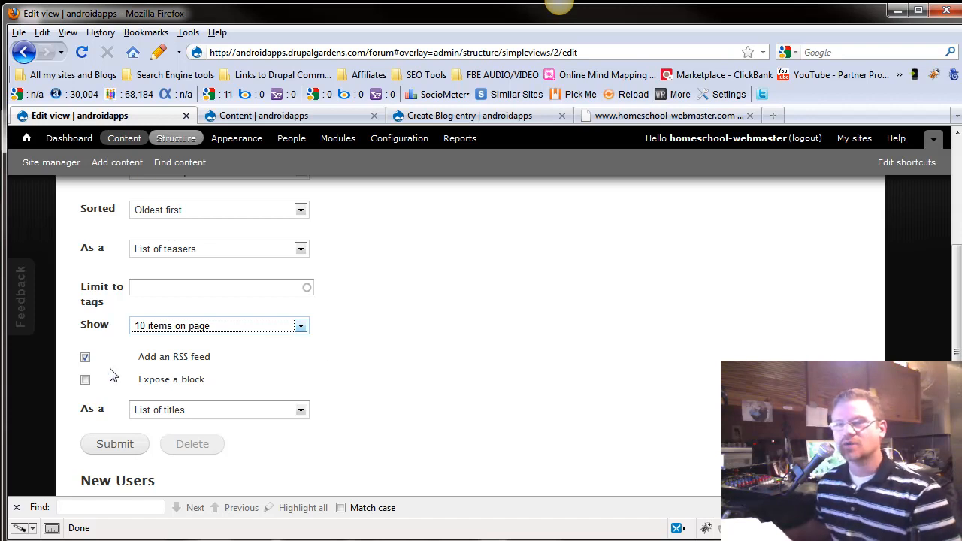
mouse_move(207, 418)
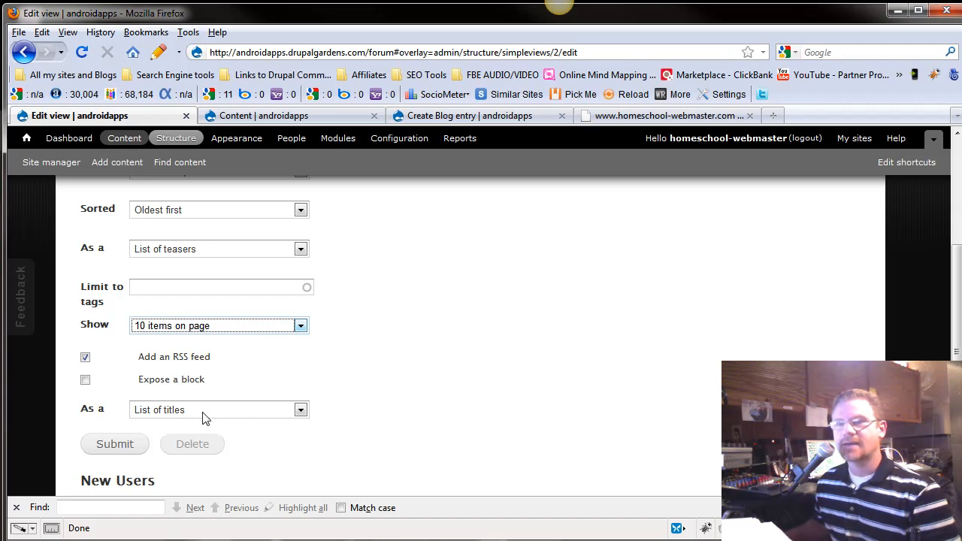
click(218, 409)
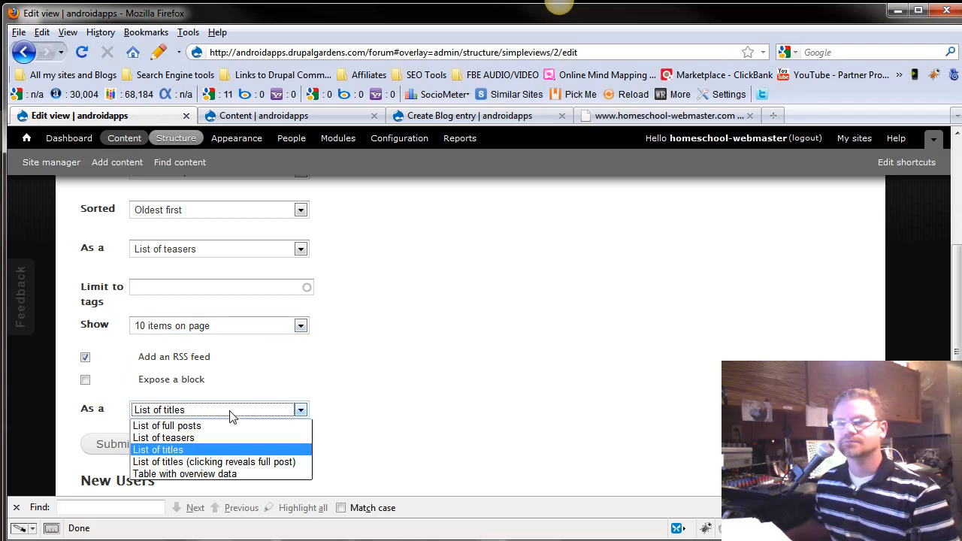
mouse_move(195, 437)
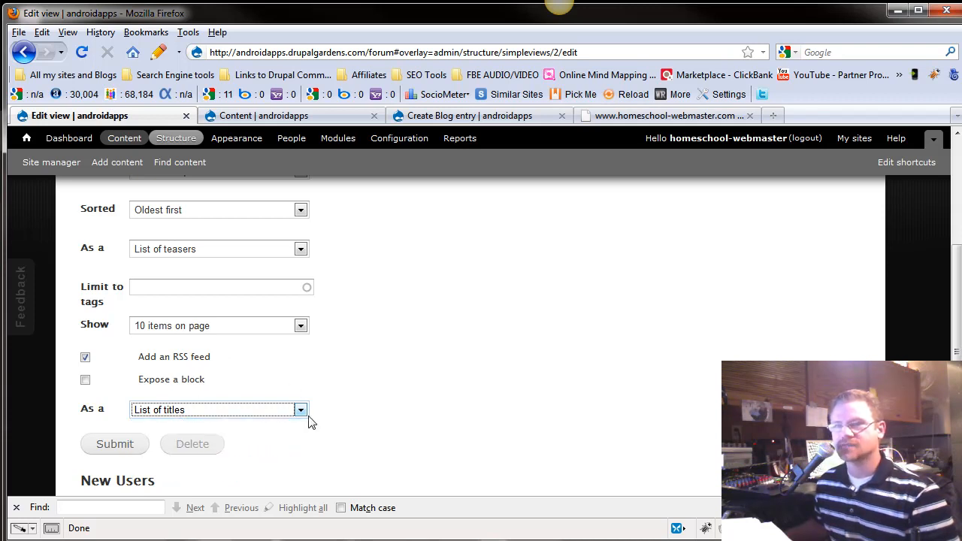
scroll(down, 3)
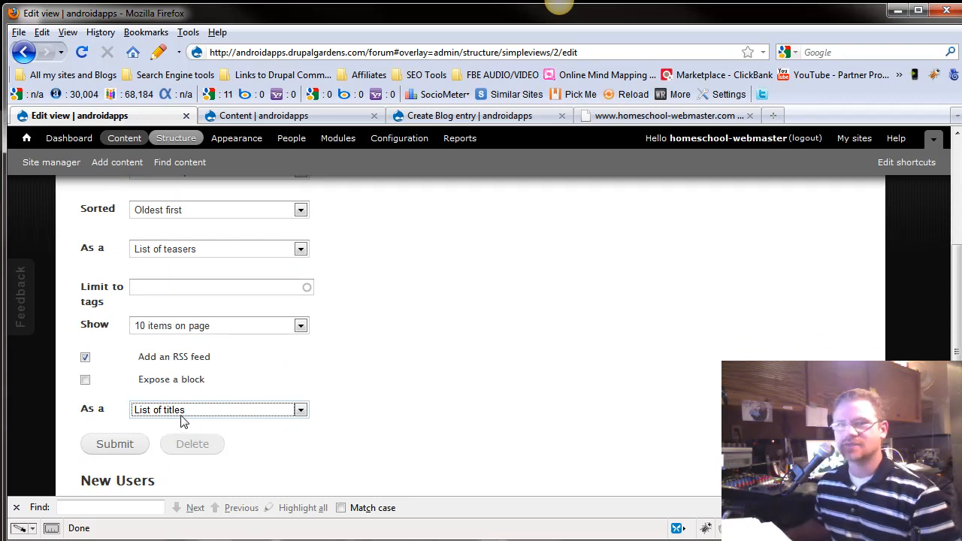
mouse_move(244, 379)
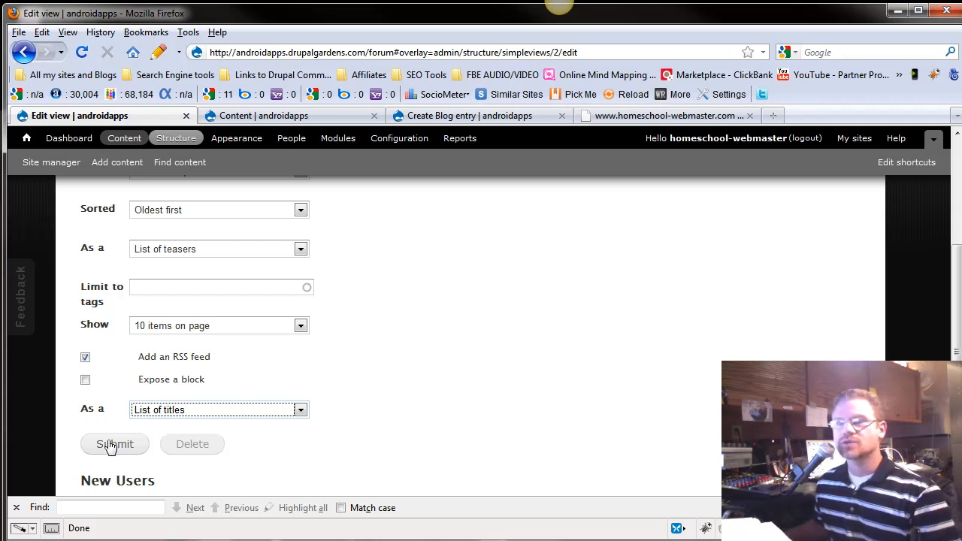
Step: Submit the News view form so the Simple views list shows again
click(114, 444)
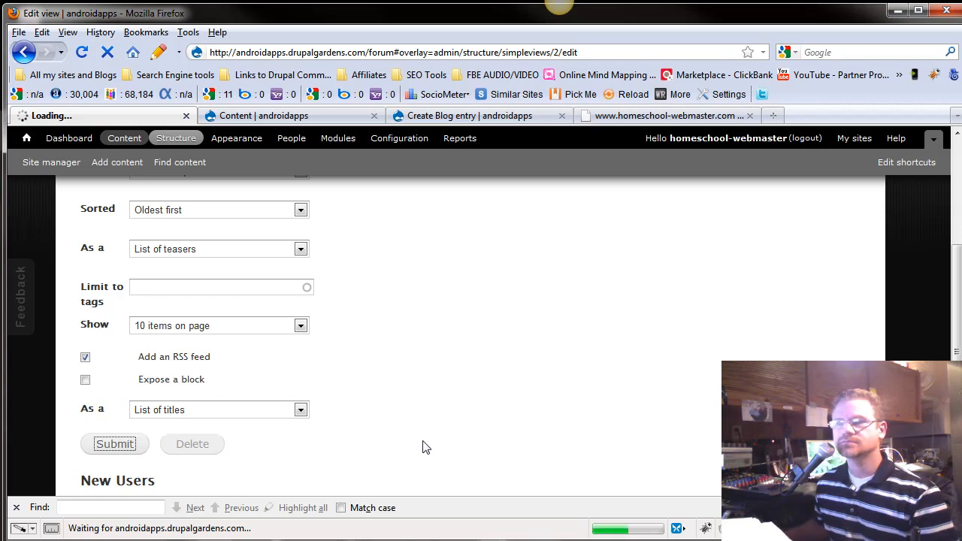
click(114, 443)
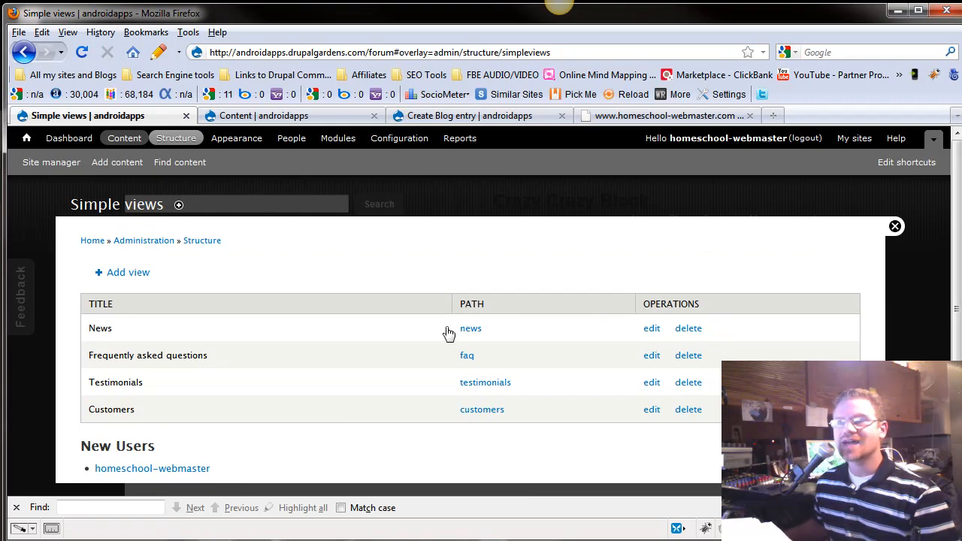
mouse_move(193, 336)
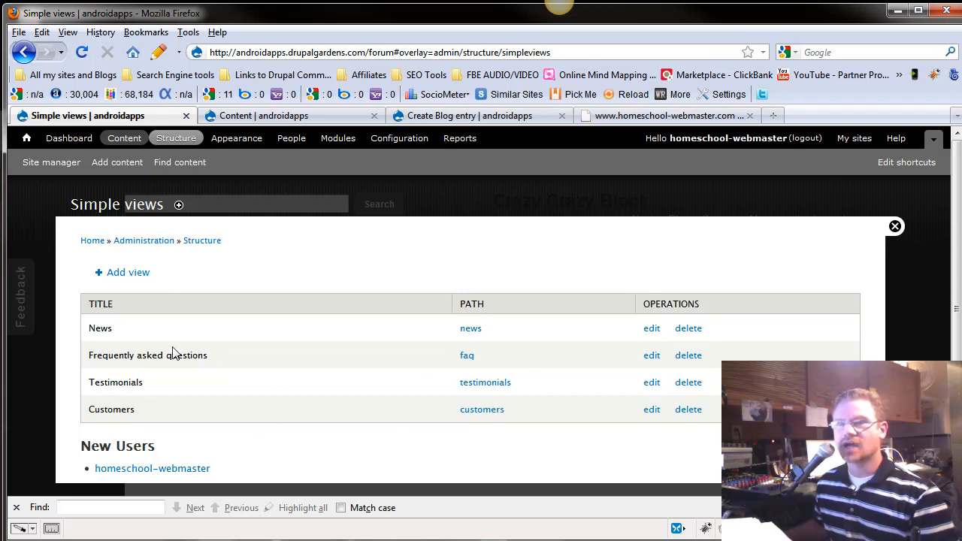
mouse_move(182, 373)
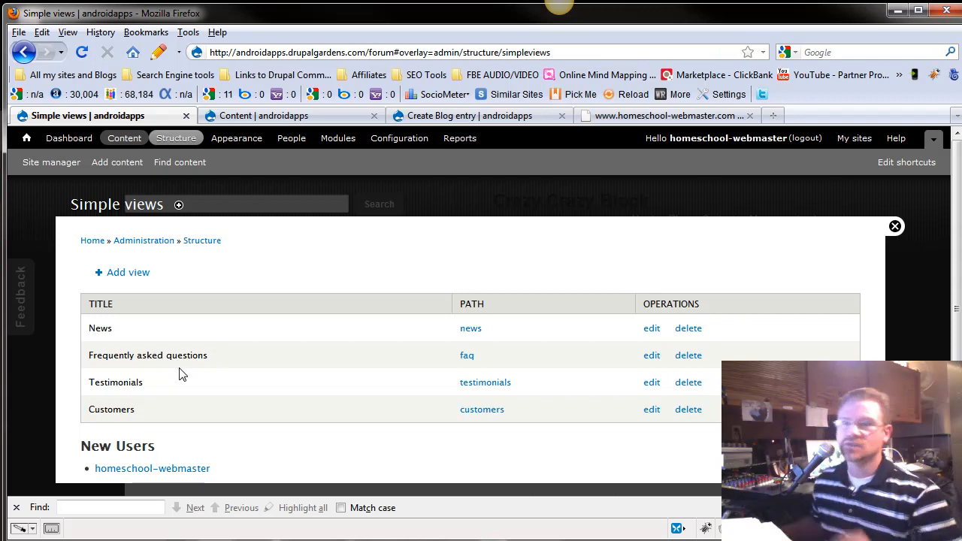
Step: Edit the News view to show '1 item on page' and submit it
click(651, 328)
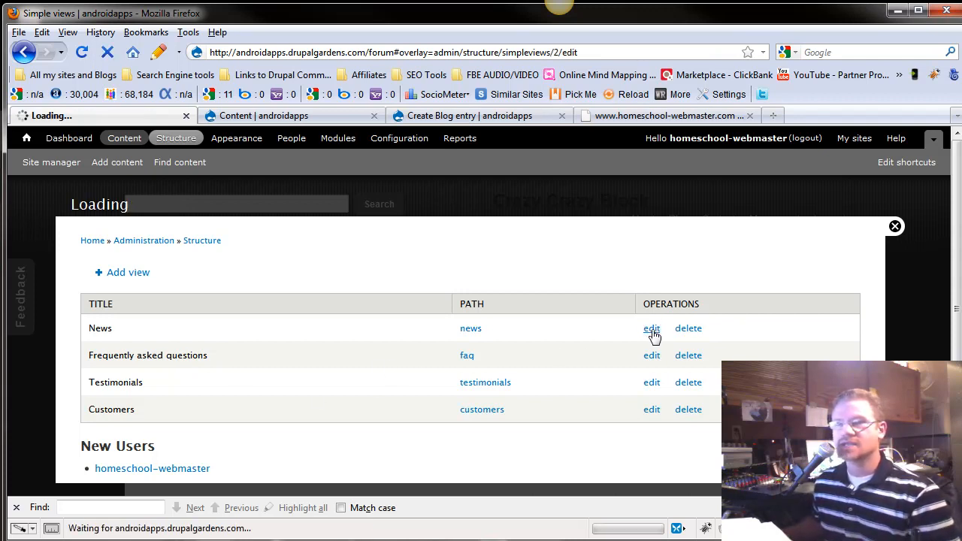
click(653, 328)
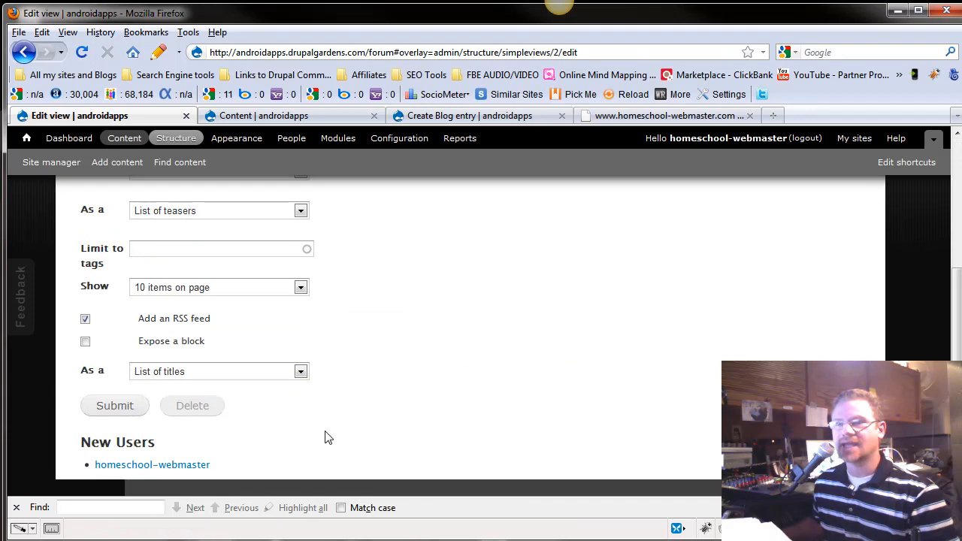
click(218, 287)
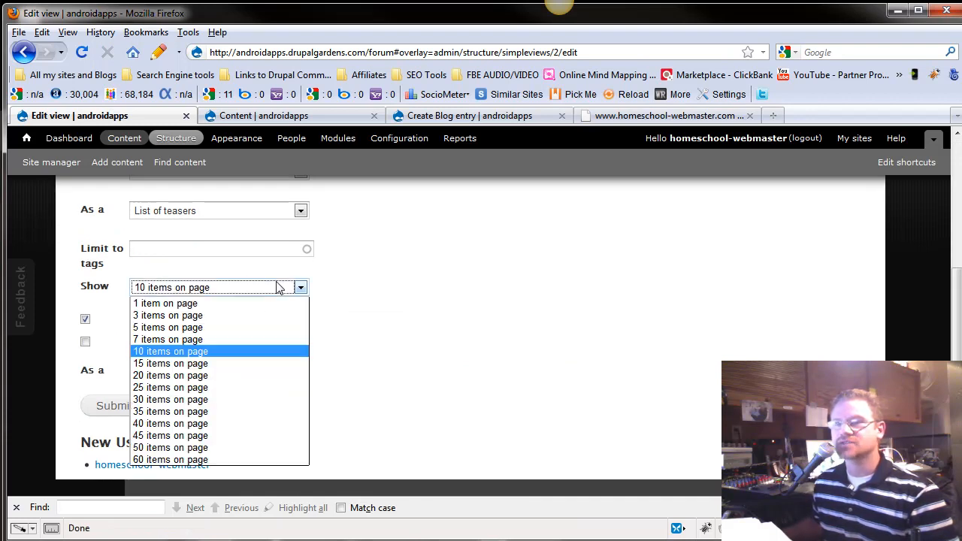
click(165, 304)
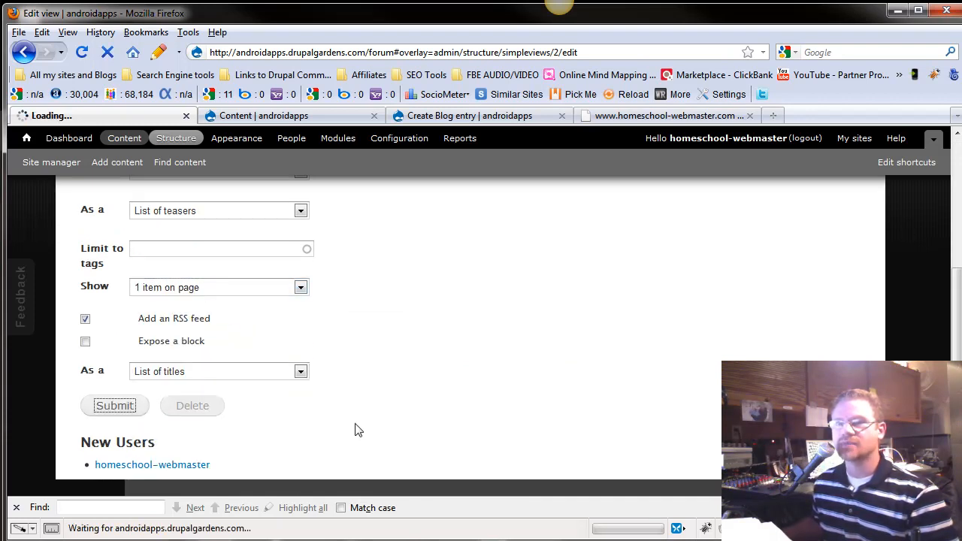
mouse_move(366, 430)
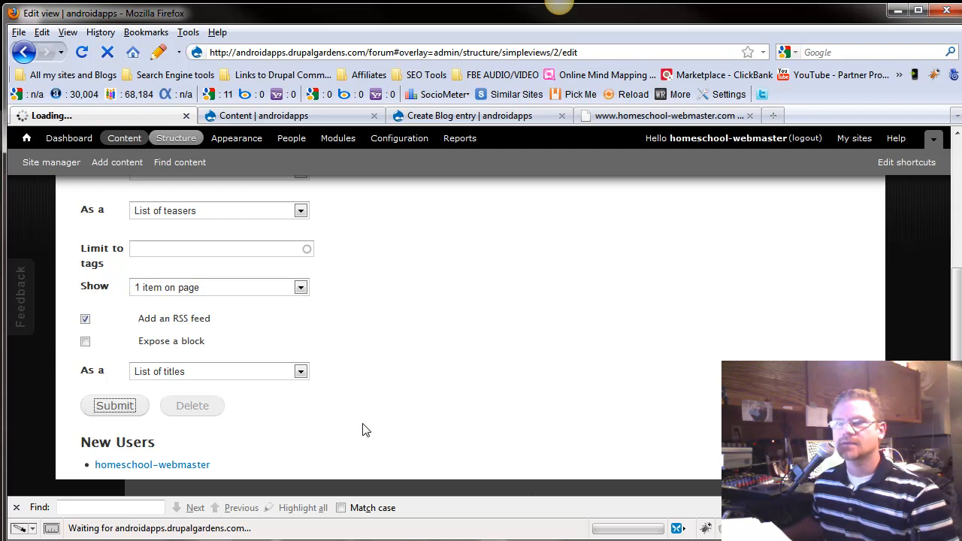
click(114, 406)
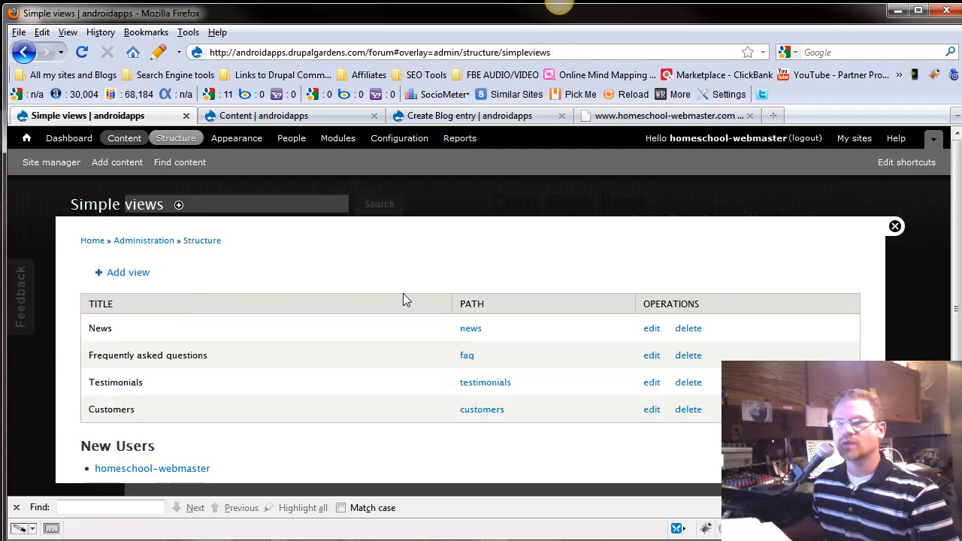
Step: Test the News page: go to page 2, view the second item's edit form, and come back
click(470, 328)
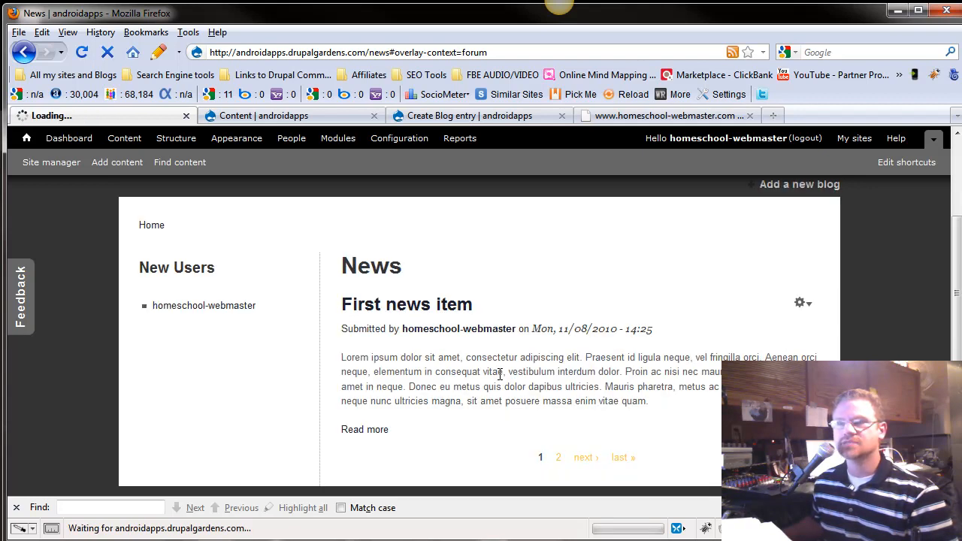
click(587, 457)
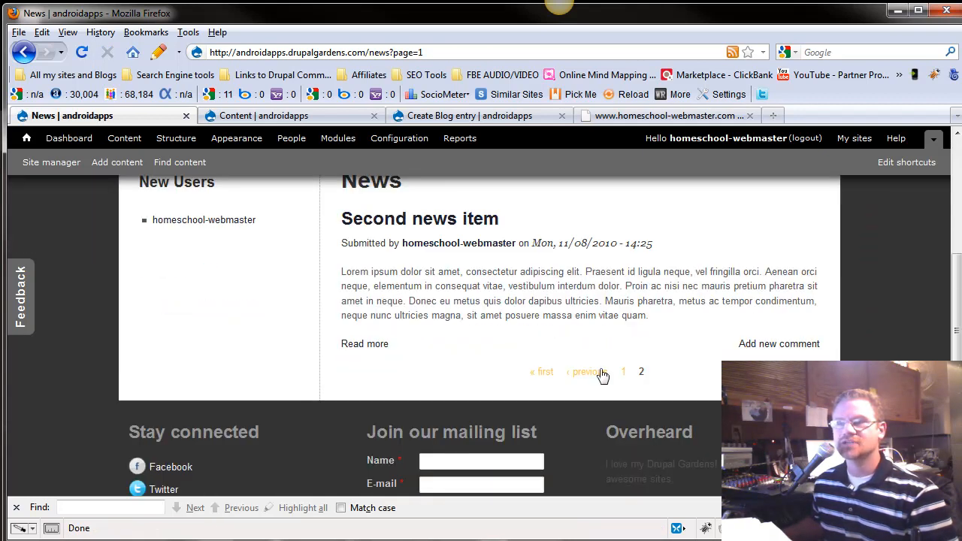
scroll(up, 3)
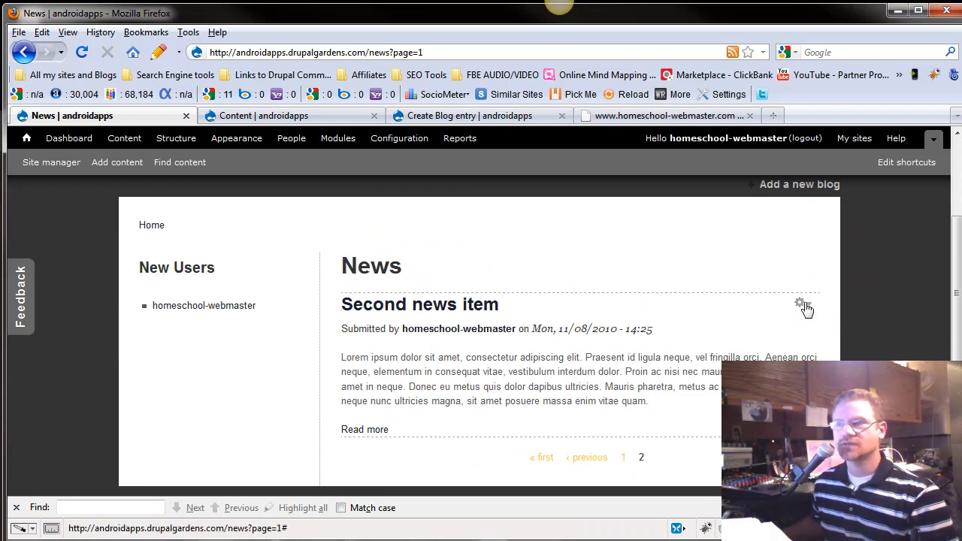
click(800, 303)
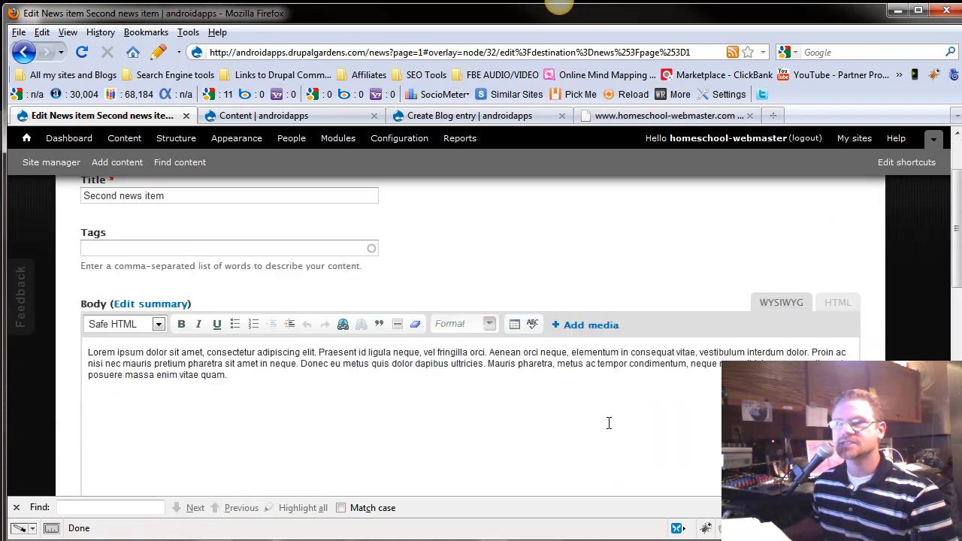
scroll(down, 3)
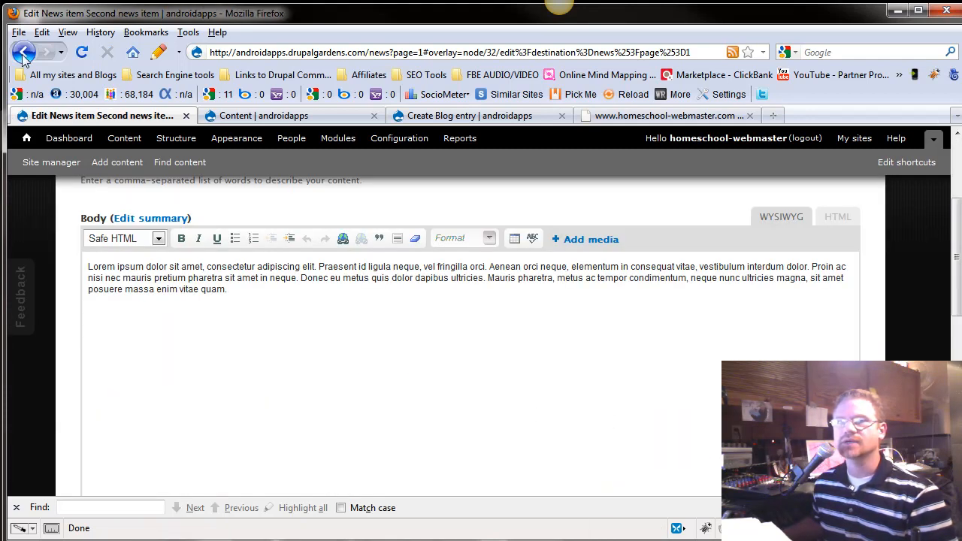
click(24, 51)
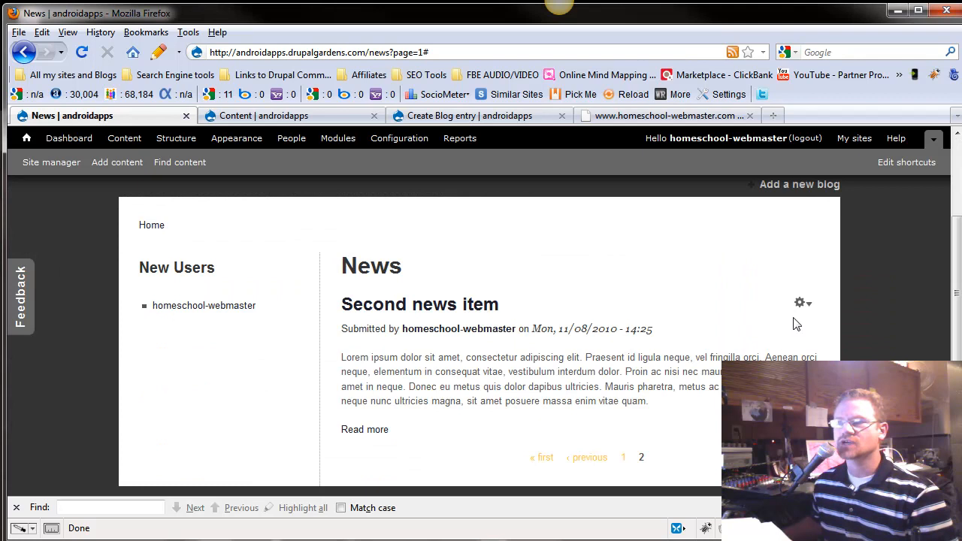
scroll(down, 3)
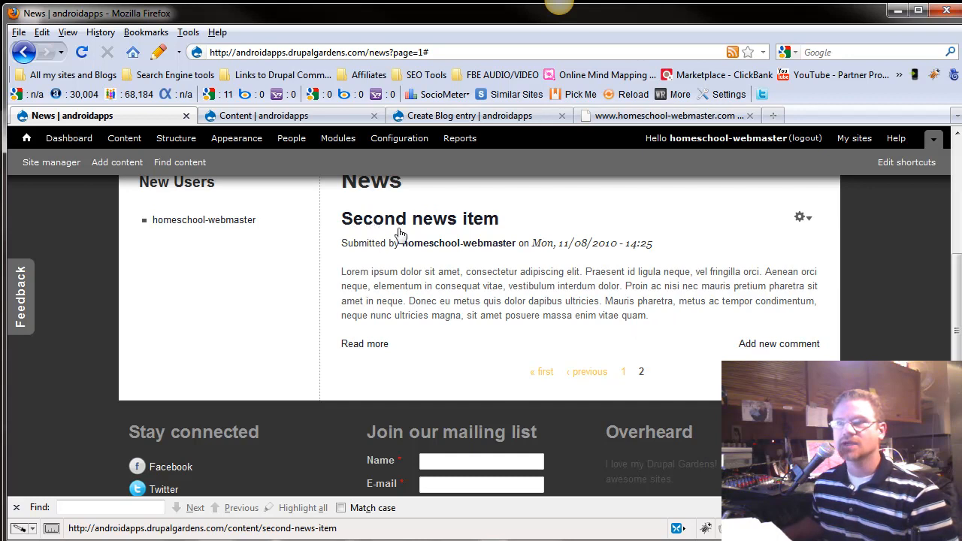
Step: Via Structure > Simple views, edit News and set Show back to '10 items on page'
click(117, 163)
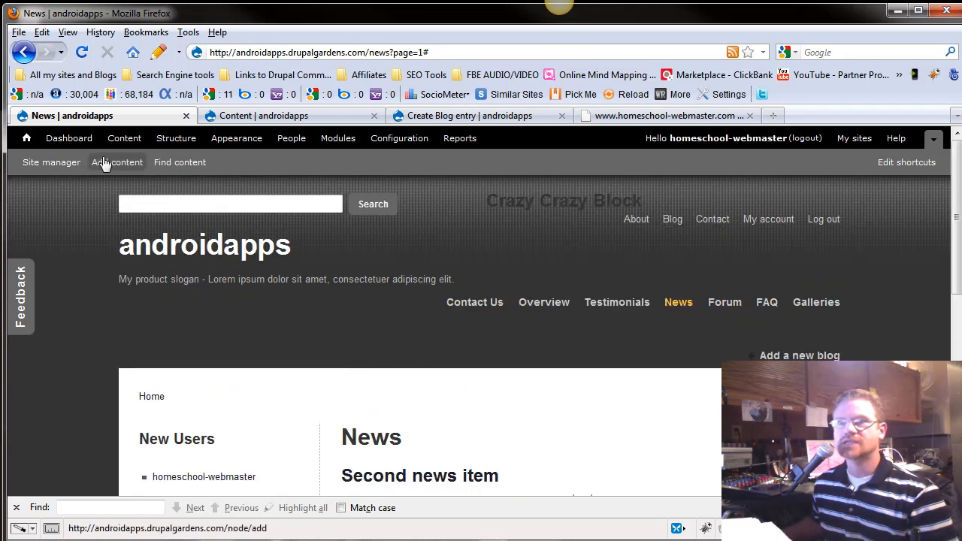
click(123, 139)
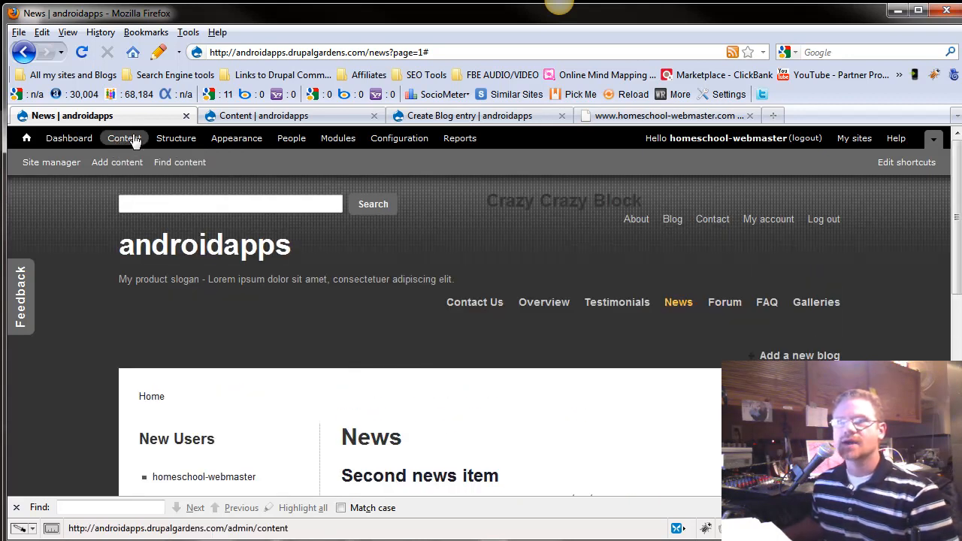
click(176, 138)
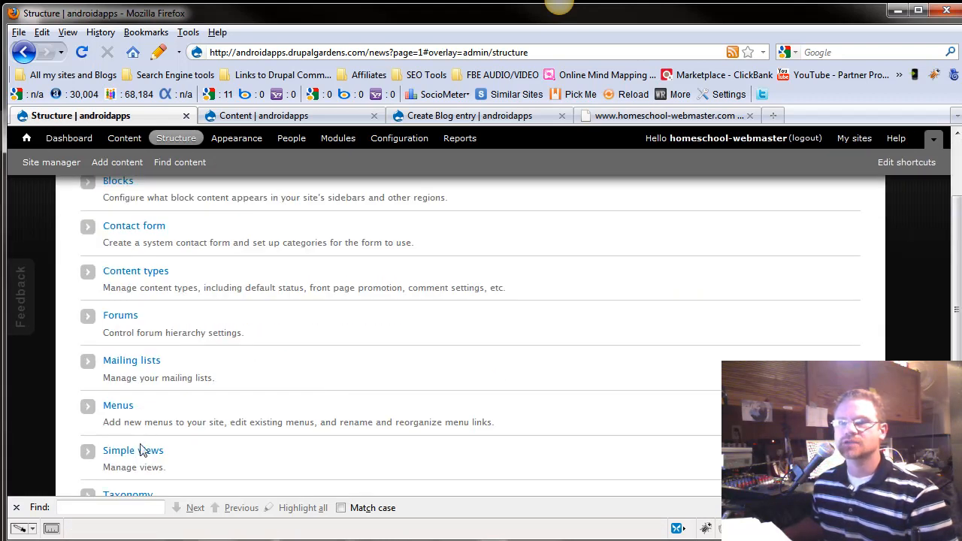
click(118, 451)
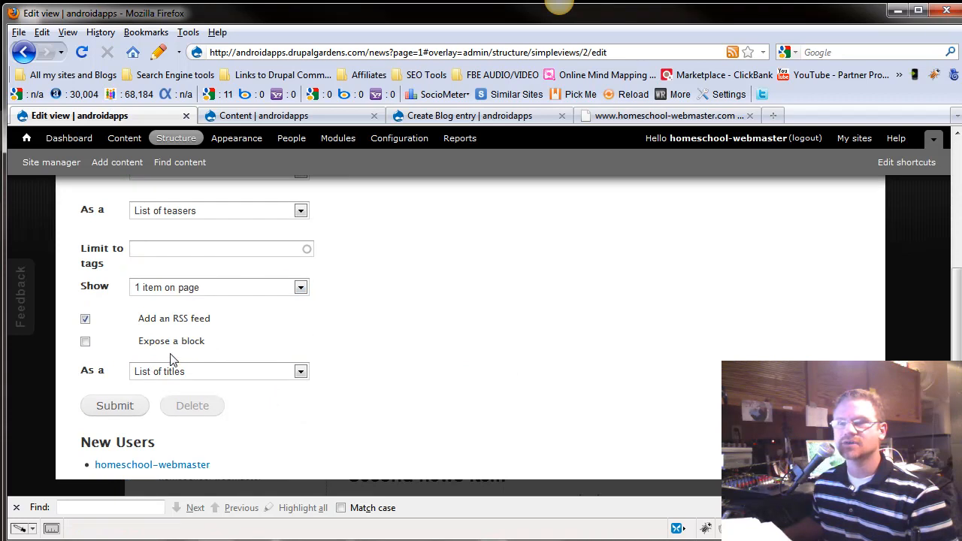
click(219, 287)
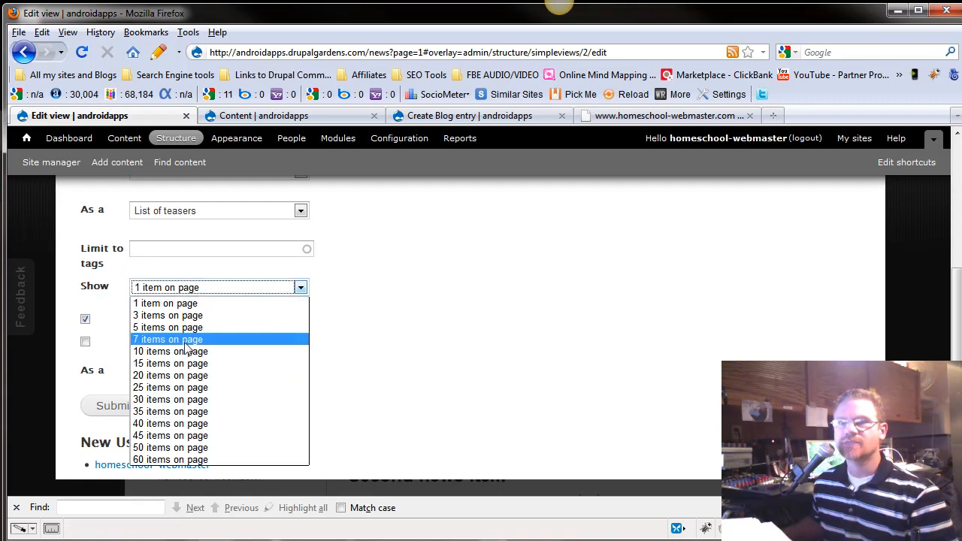
click(170, 351)
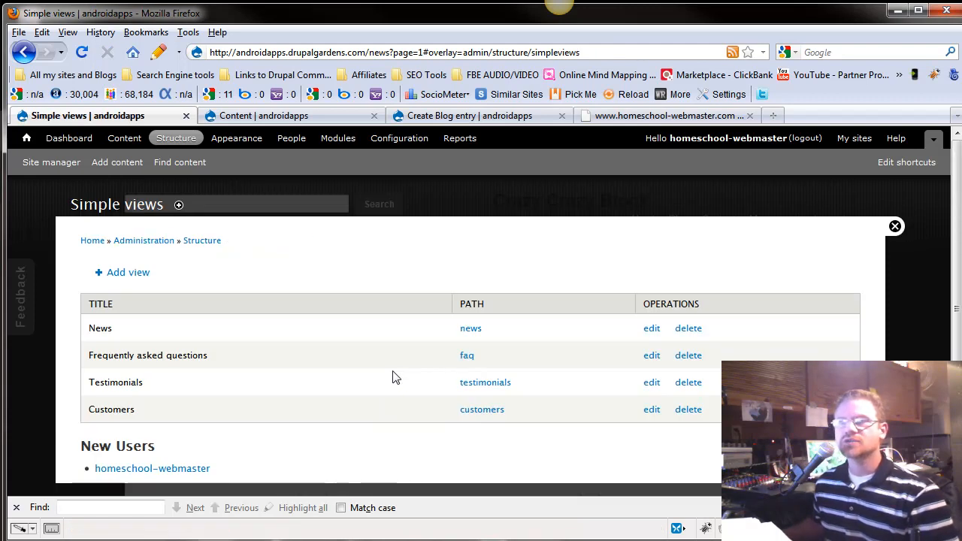
mouse_move(427, 337)
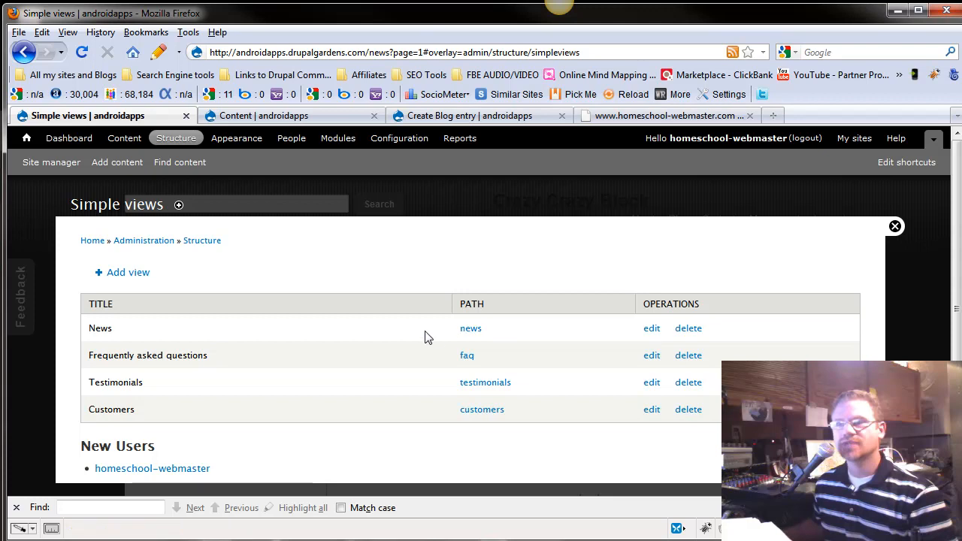
mouse_move(523, 382)
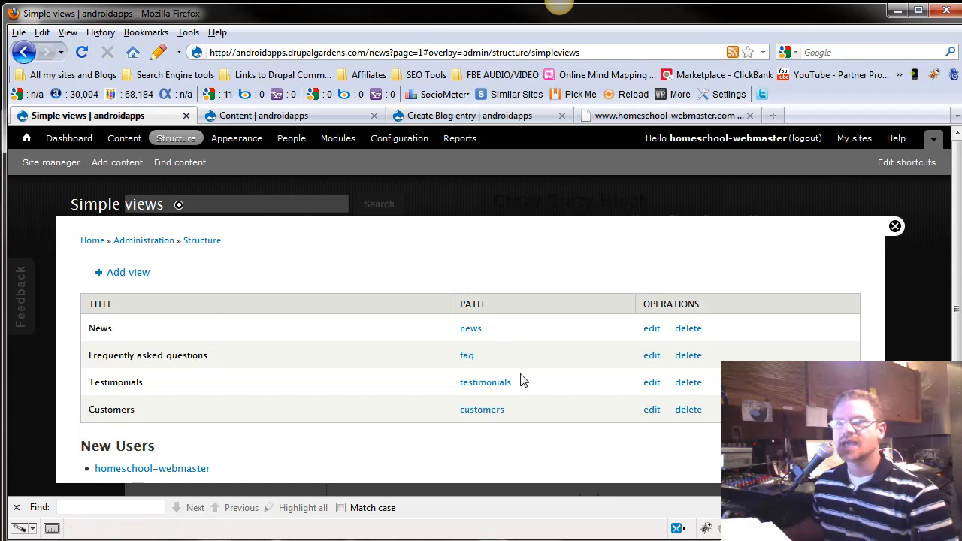
mouse_move(644, 394)
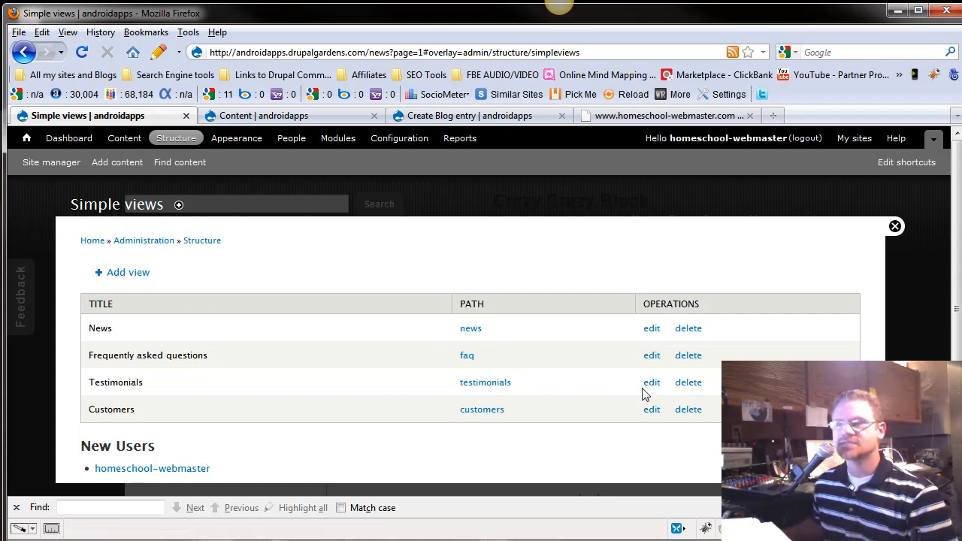
mouse_move(554, 403)
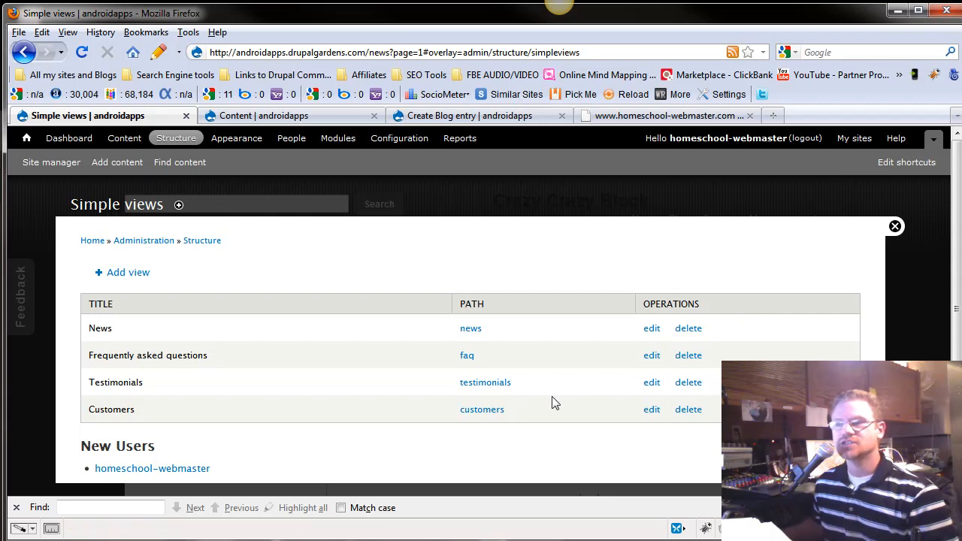
mouse_move(562, 403)
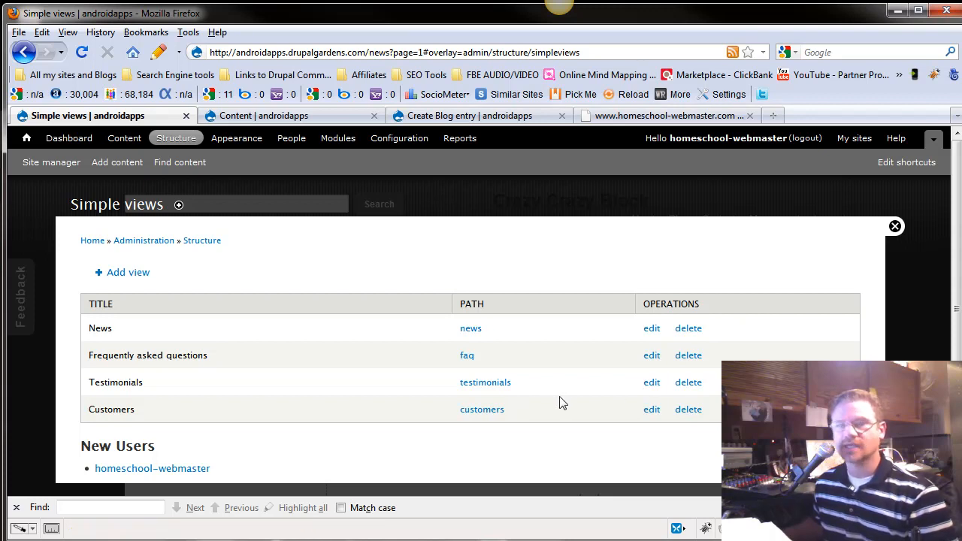
mouse_move(572, 388)
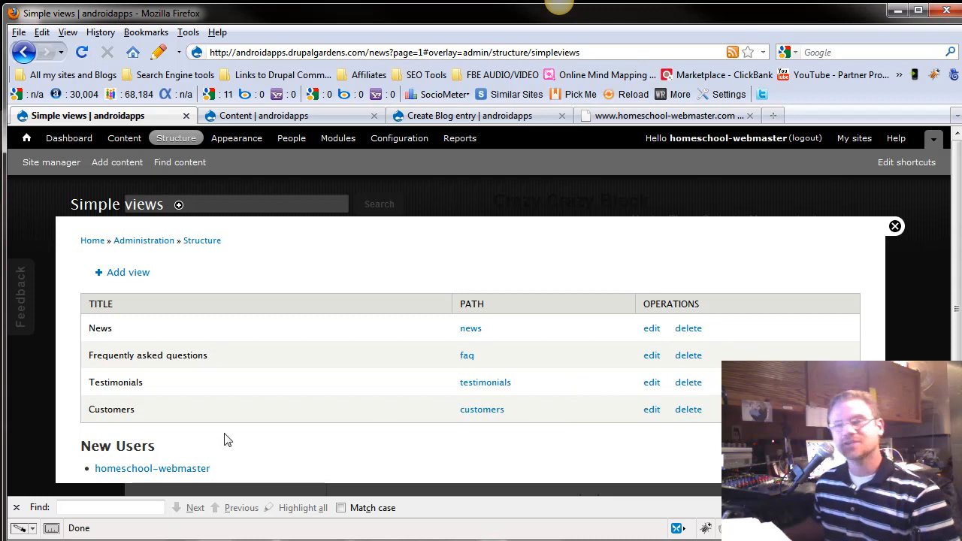
mouse_move(505, 454)
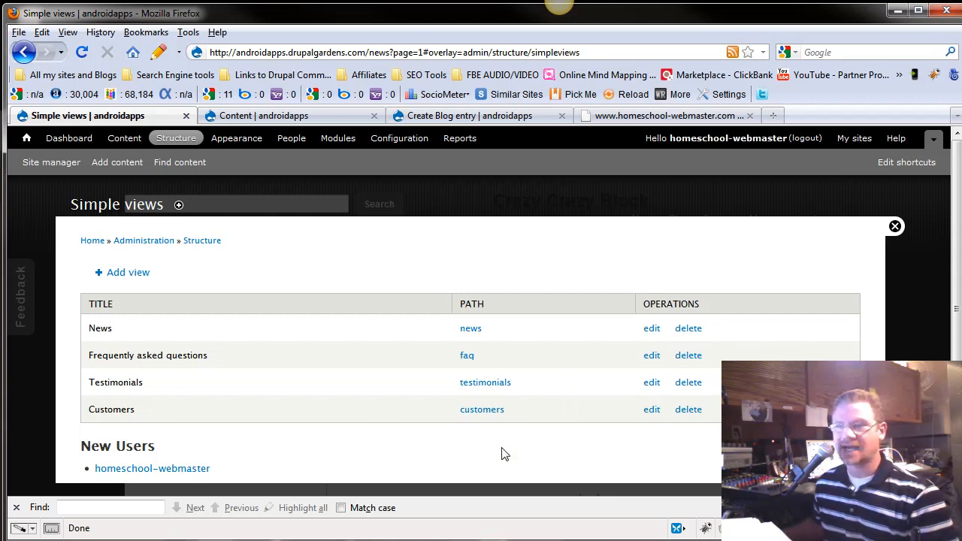
mouse_move(503, 300)
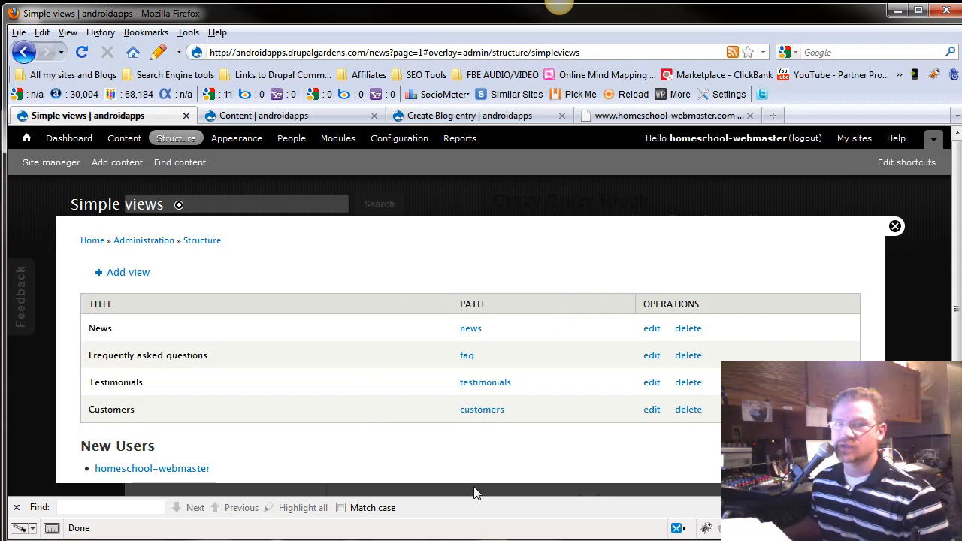
mouse_move(563, 532)
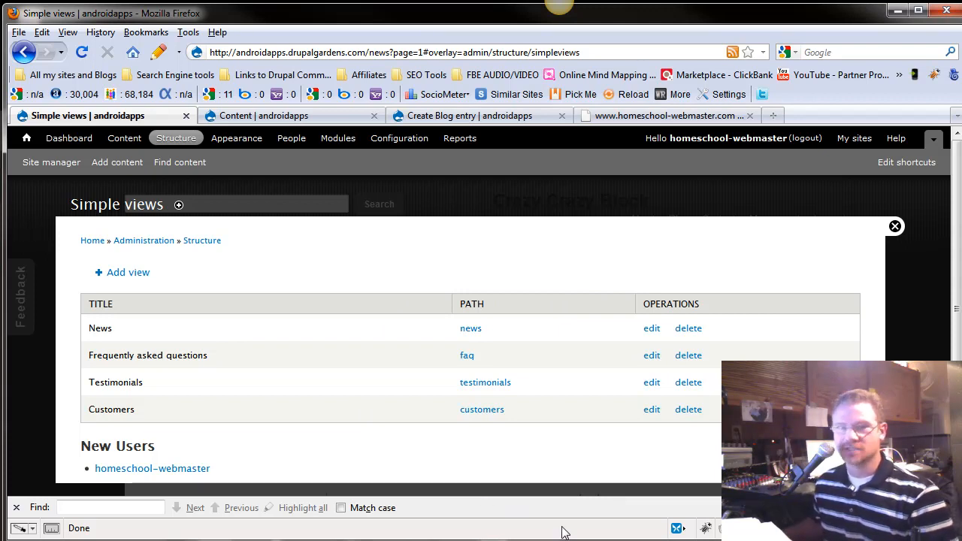